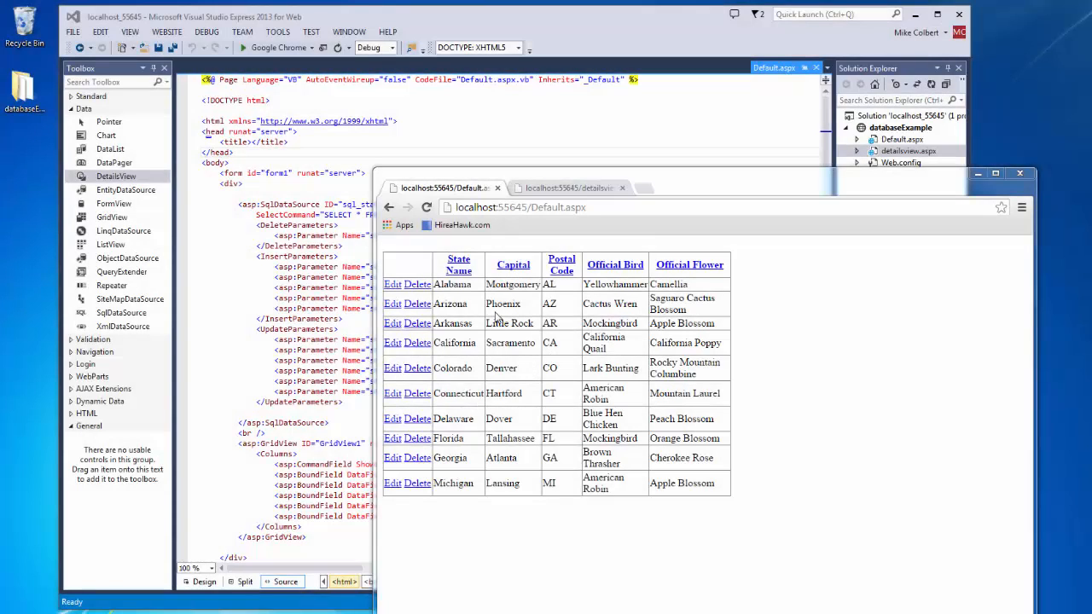
{"action": "mouse_move", "coordinate": [635, 389]}
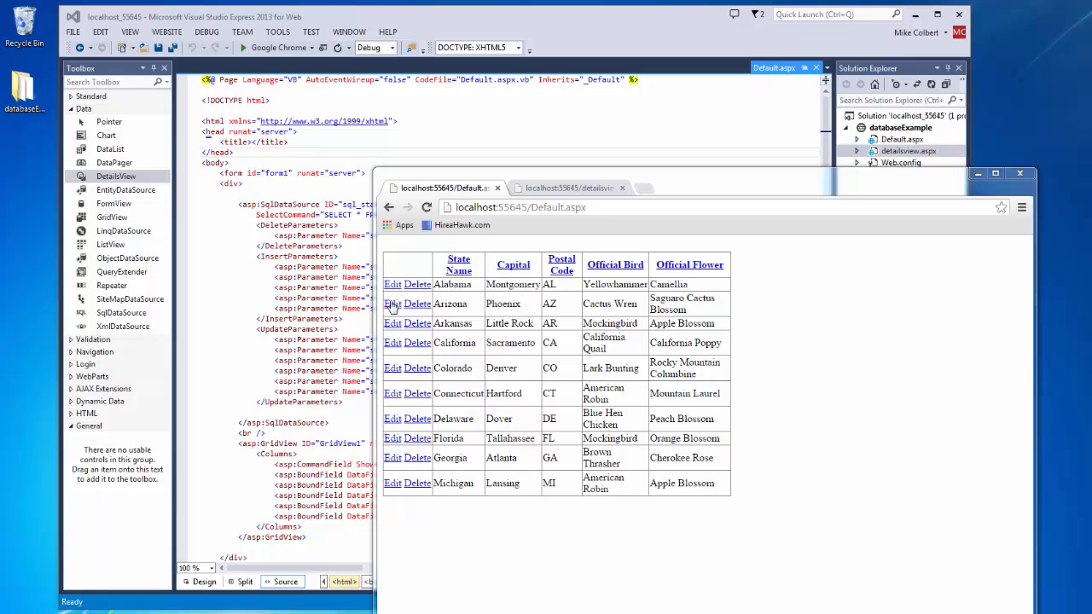
{"action": "mouse_move", "coordinate": [423, 309]}
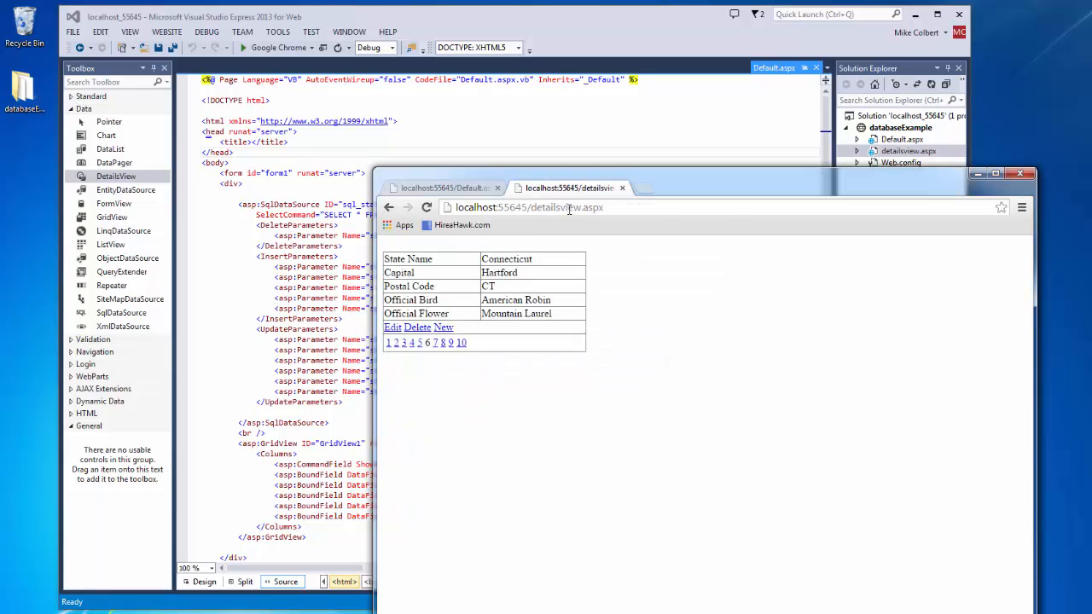
{"action": "mouse_move", "coordinate": [512, 253]}
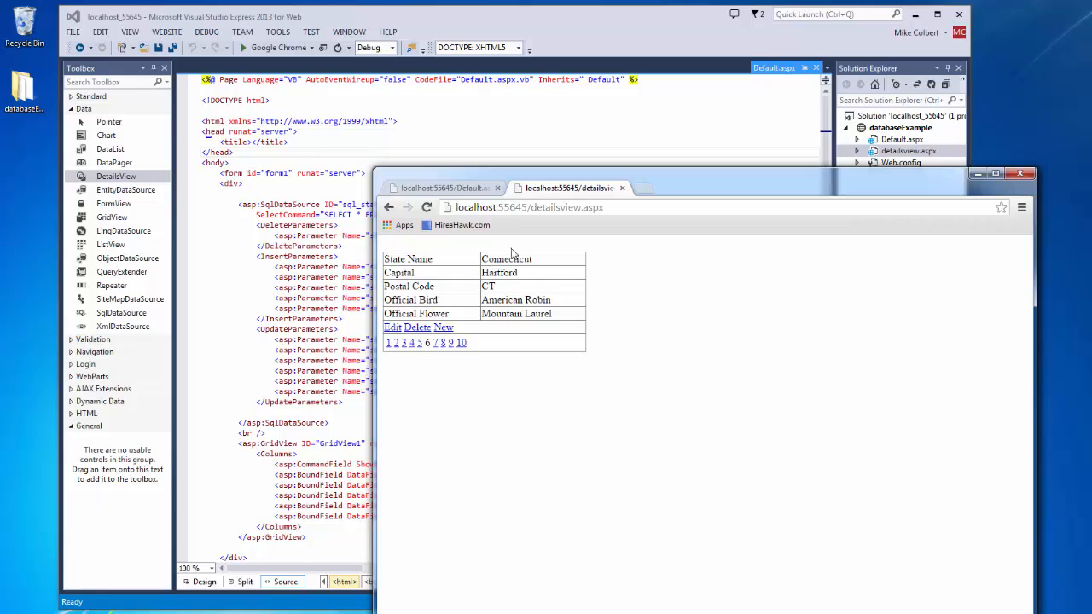
{"action": "mouse_move", "coordinate": [502, 328]}
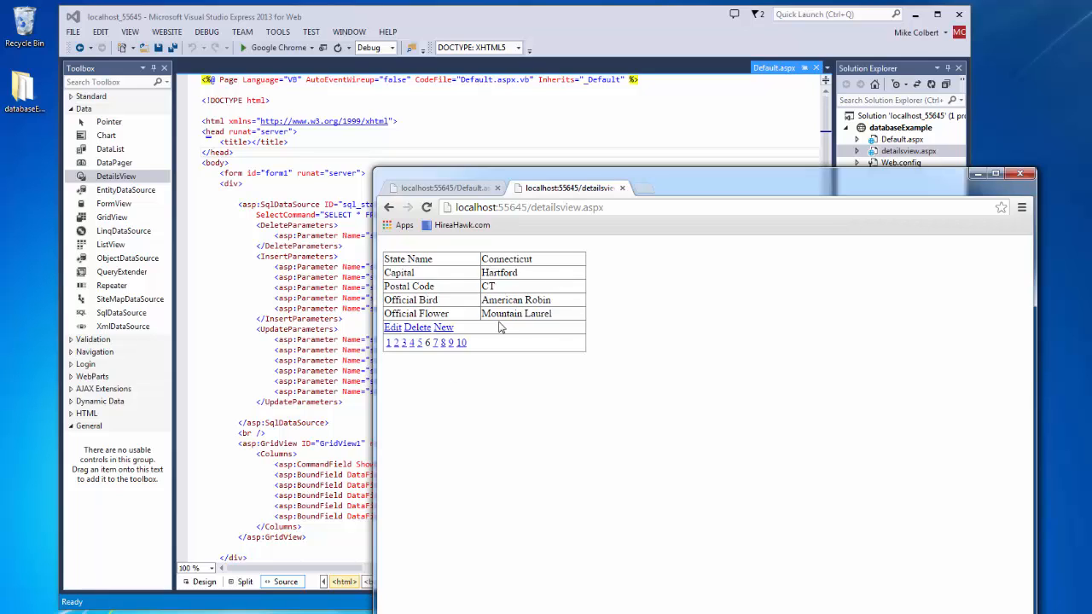
Step: Page to Georgia's record, edit its capital and save the change
{"action": "left_click", "coordinate": [413, 342]}
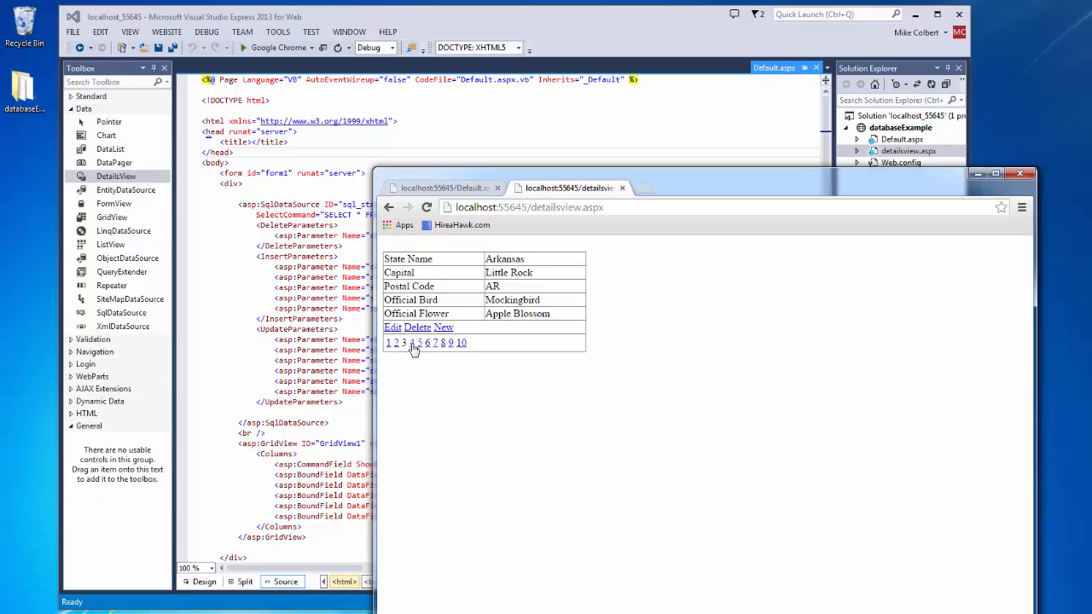
{"action": "left_click", "coordinate": [427, 341]}
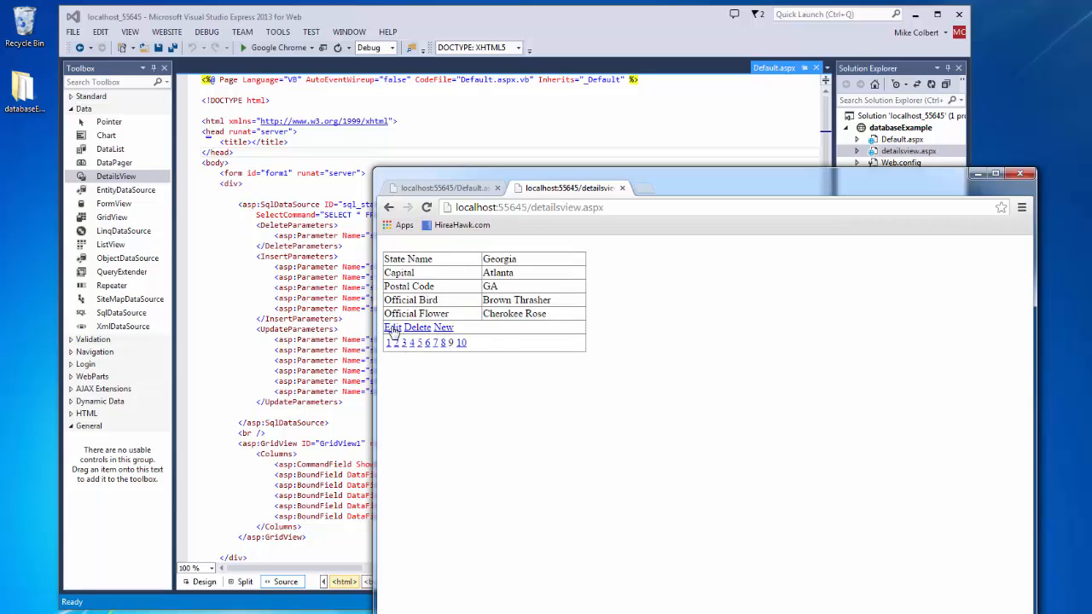
{"action": "left_click", "coordinate": [394, 328]}
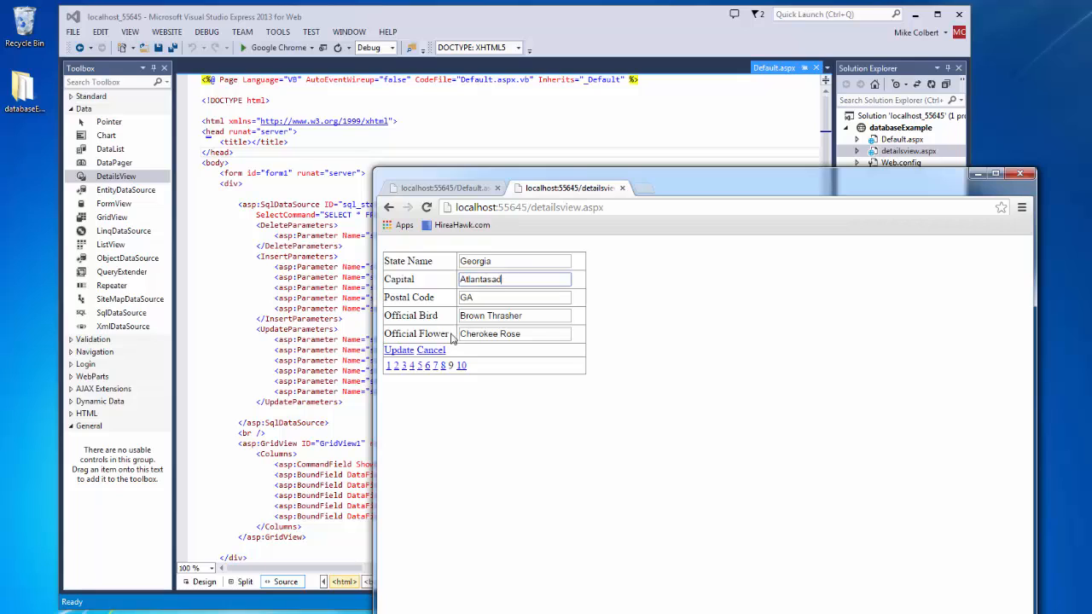
{"action": "left_click", "coordinate": [430, 349]}
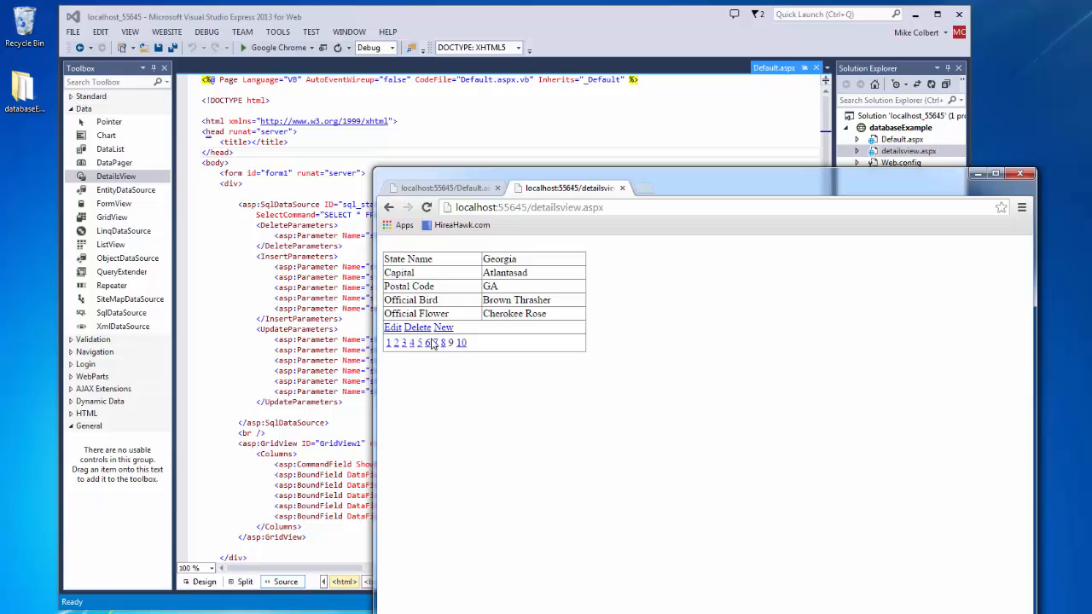
Step: Delete Georgia, cancel a blank new-state form, and return to the states grid page
{"action": "left_click", "coordinate": [426, 341]}
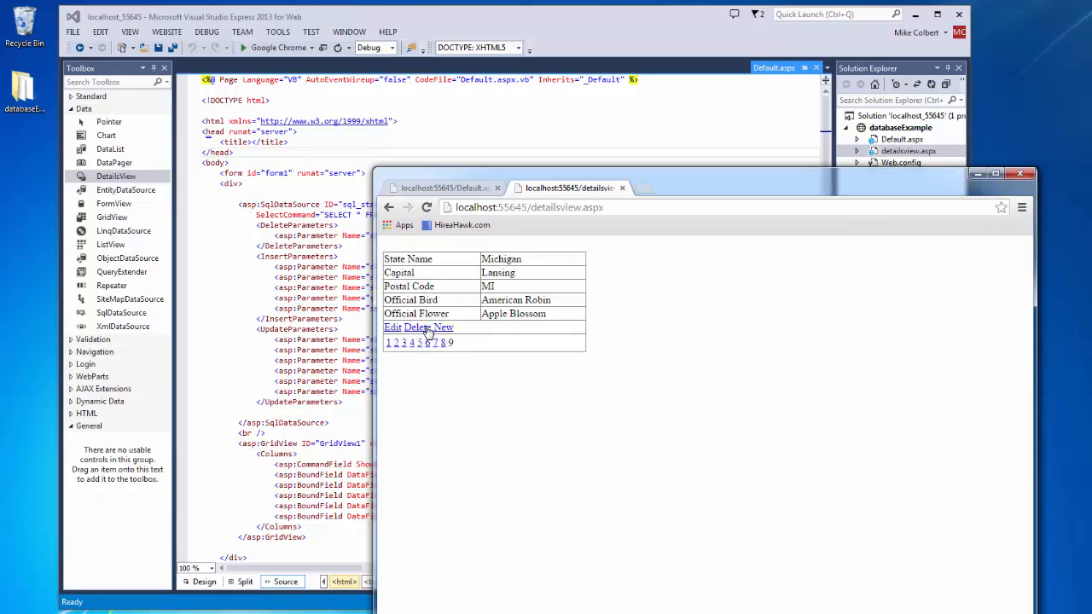
{"action": "left_click", "coordinate": [444, 328]}
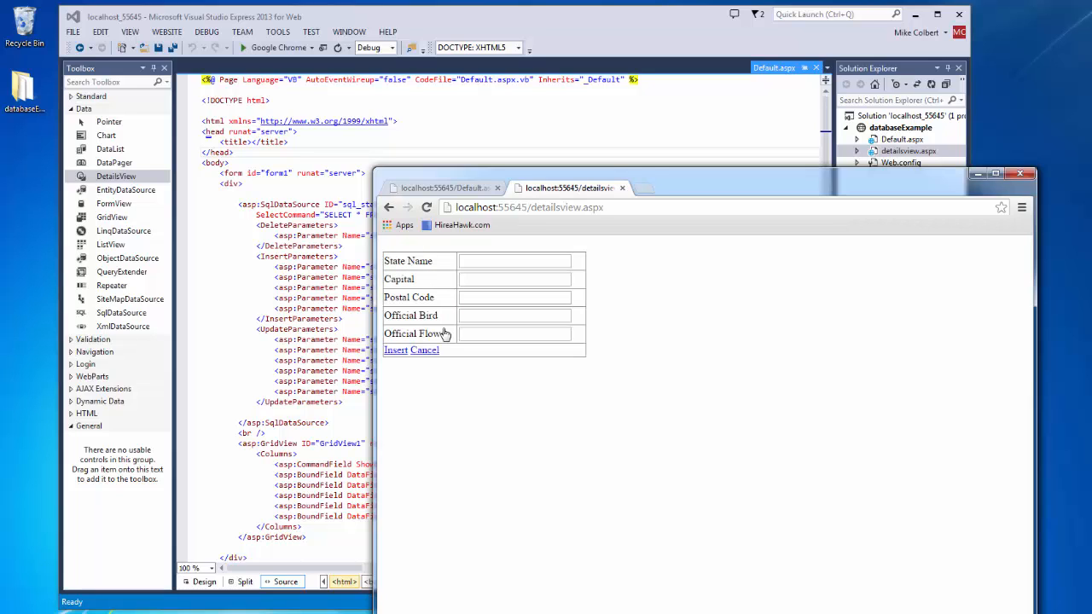
{"action": "left_click", "coordinate": [425, 350]}
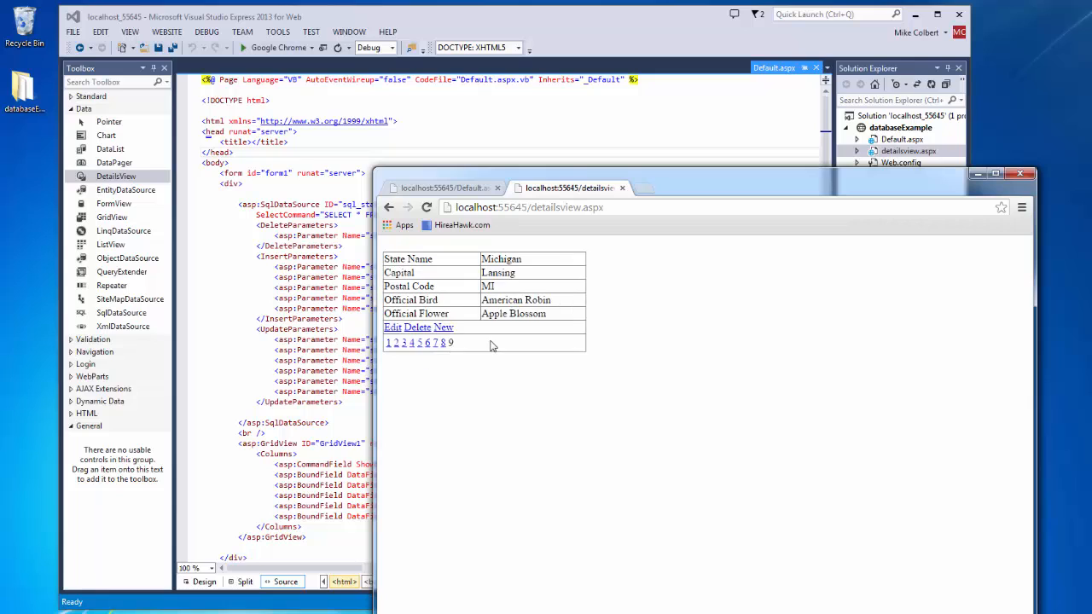
{"action": "mouse_move", "coordinate": [484, 355]}
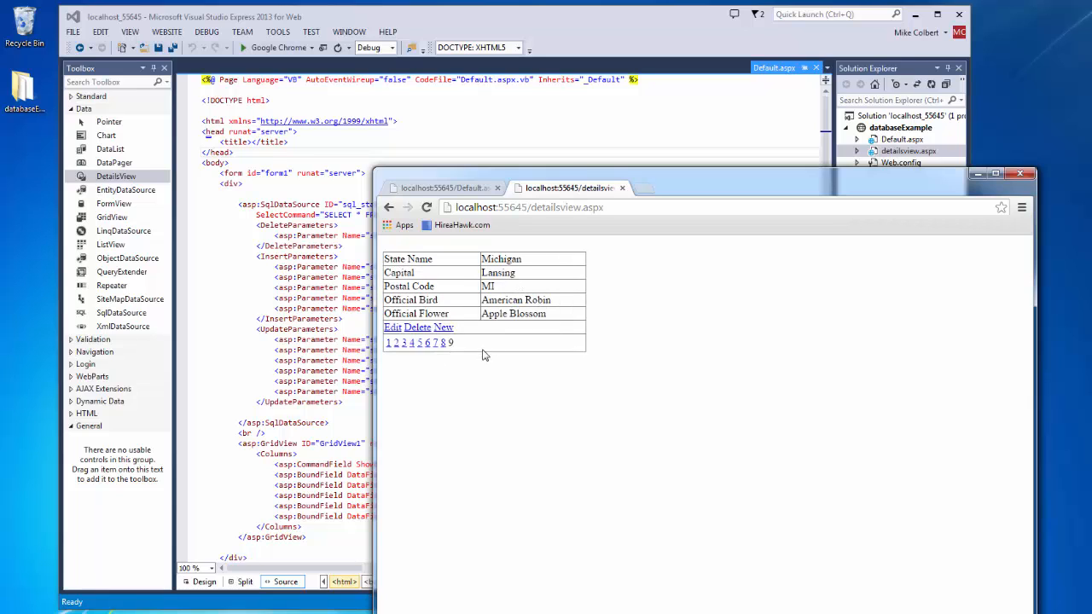
{"action": "left_click", "coordinate": [442, 187]}
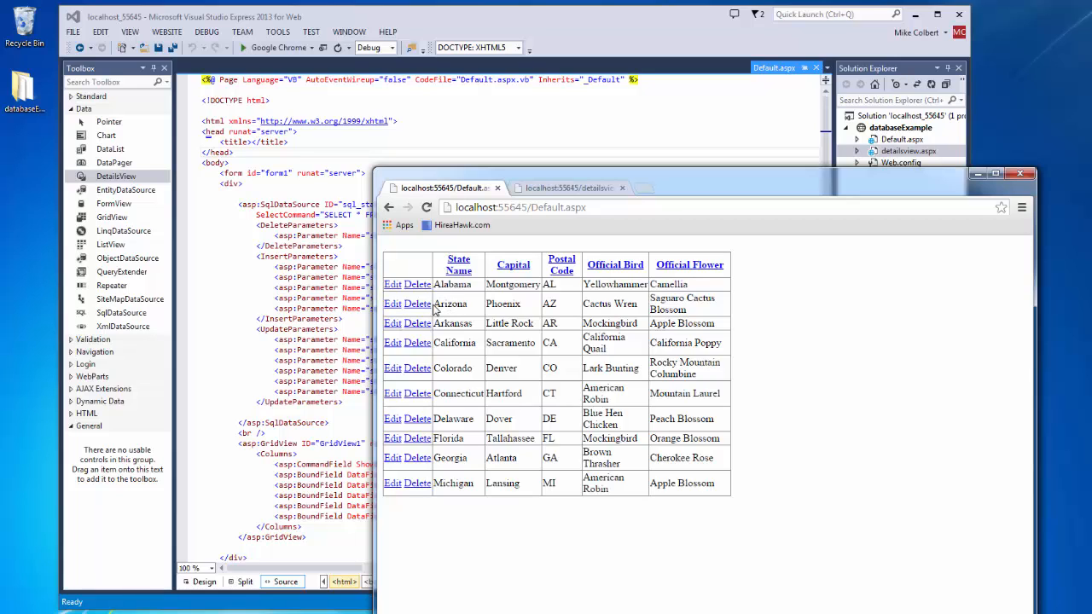
{"action": "mouse_move", "coordinate": [543, 198]}
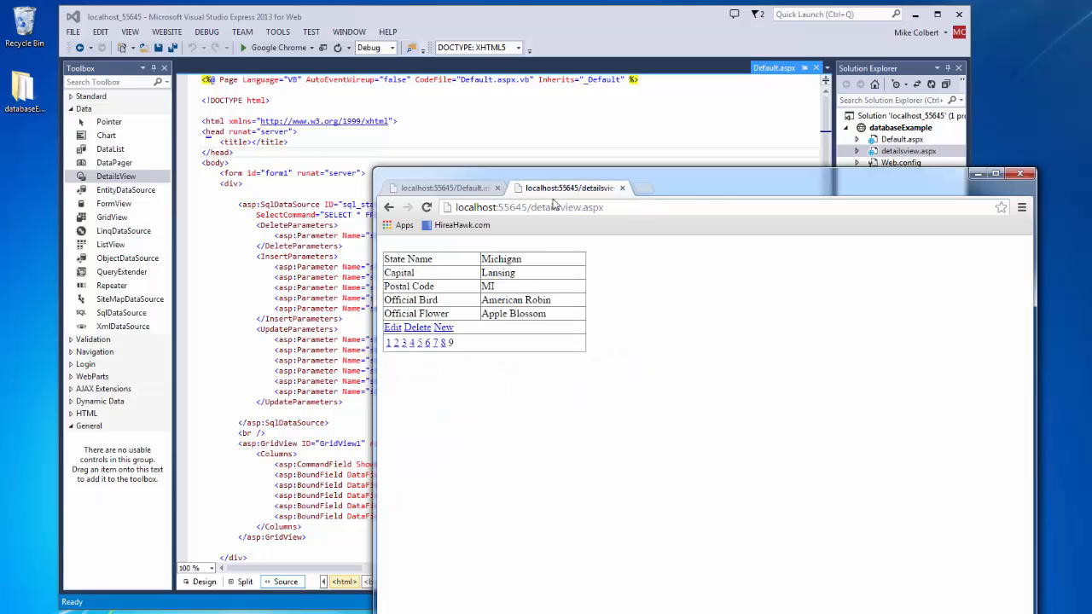
{"action": "mouse_move", "coordinate": [451, 308]}
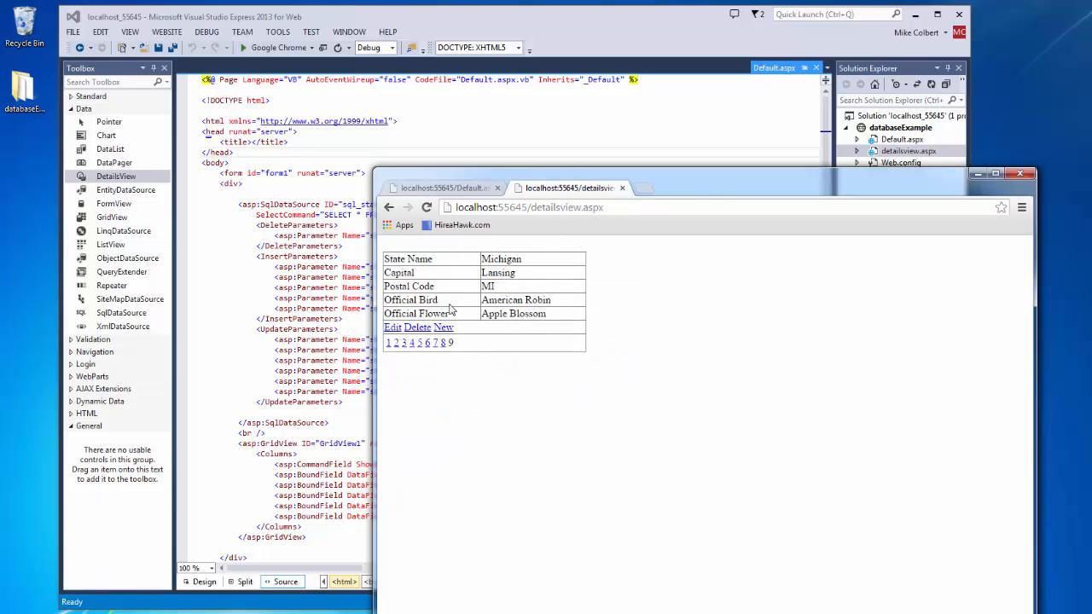
{"action": "mouse_move", "coordinate": [680, 175]}
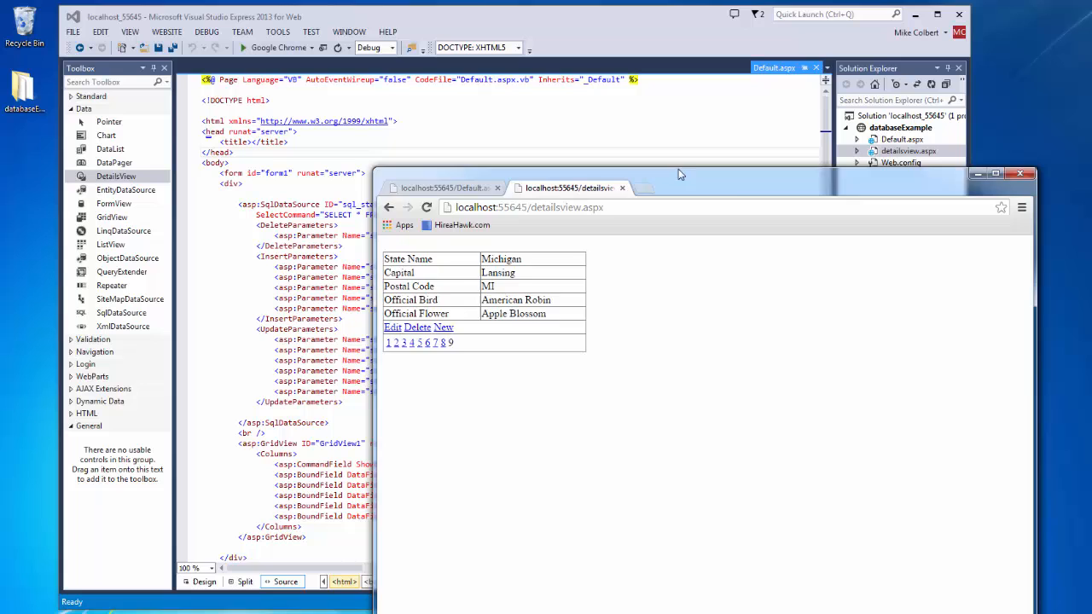
Step: Rename detailsview.aspx to NewState.aspx from Solution Explorer in Visual Studio
{"action": "left_click", "coordinate": [1020, 174]}
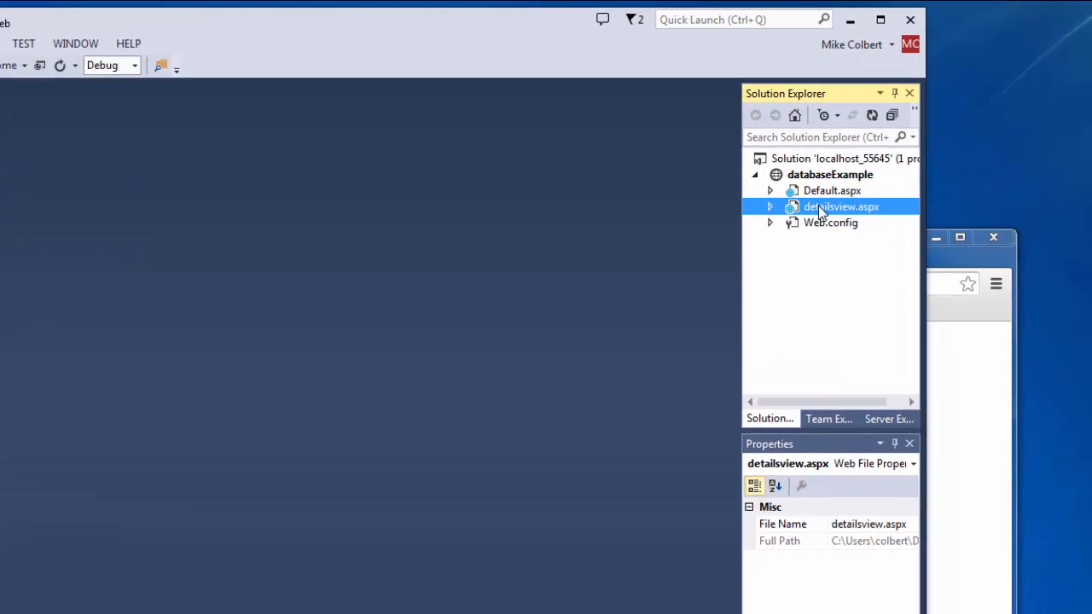
{"action": "right_click", "coordinate": [841, 206]}
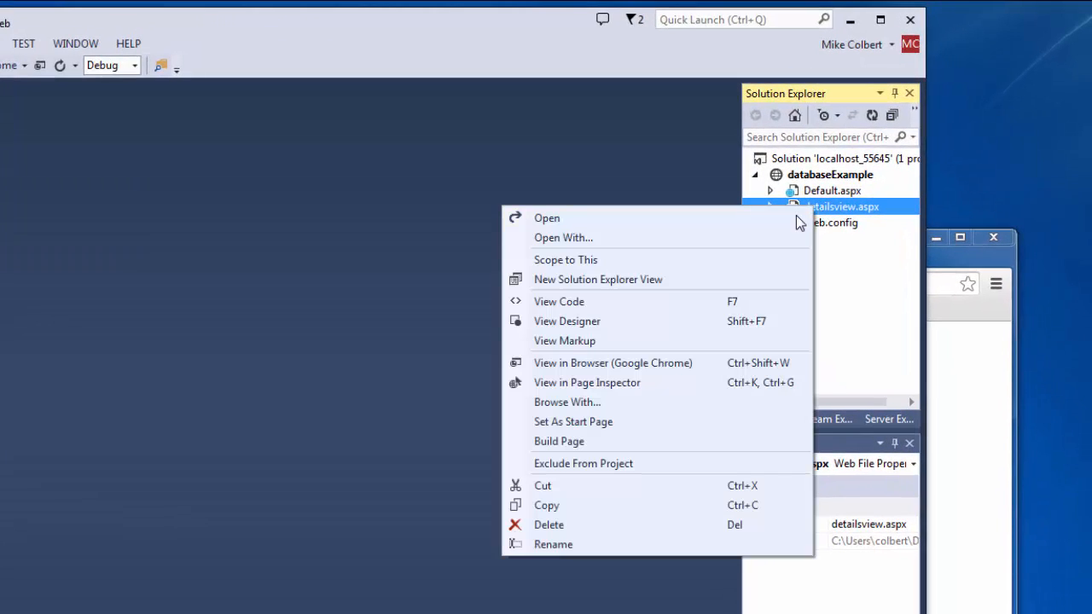
{"action": "mouse_move", "coordinate": [674, 544]}
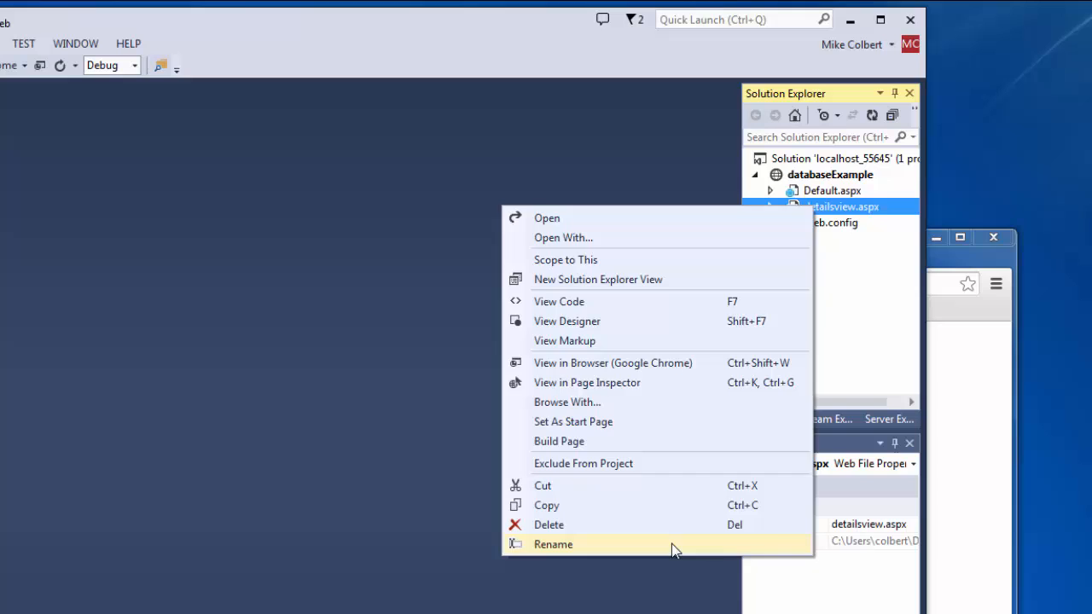
{"action": "left_click", "coordinate": [553, 544]}
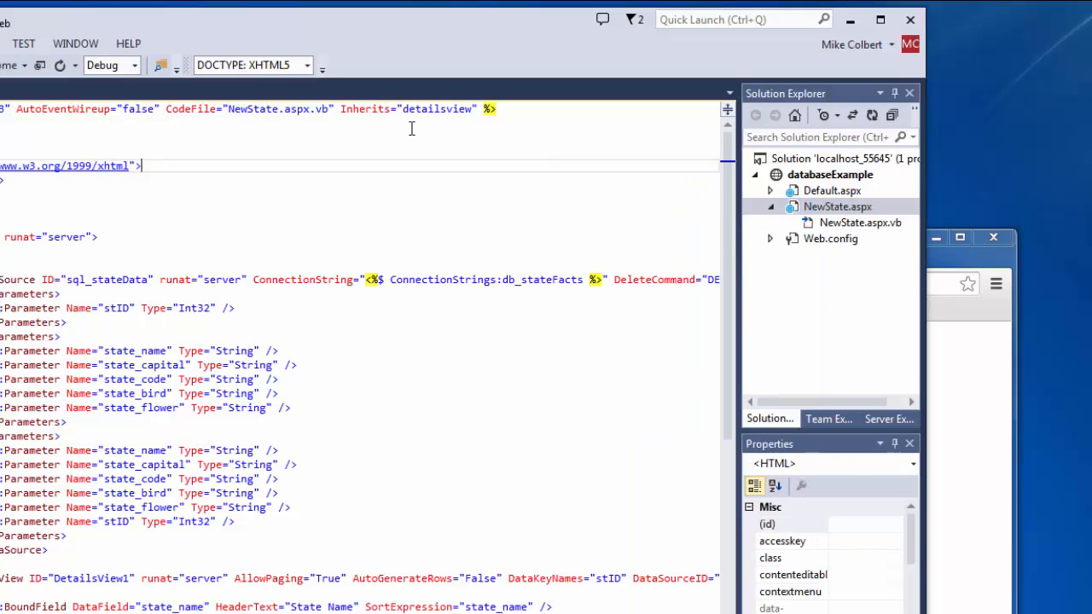
{"action": "mouse_move", "coordinate": [870, 230]}
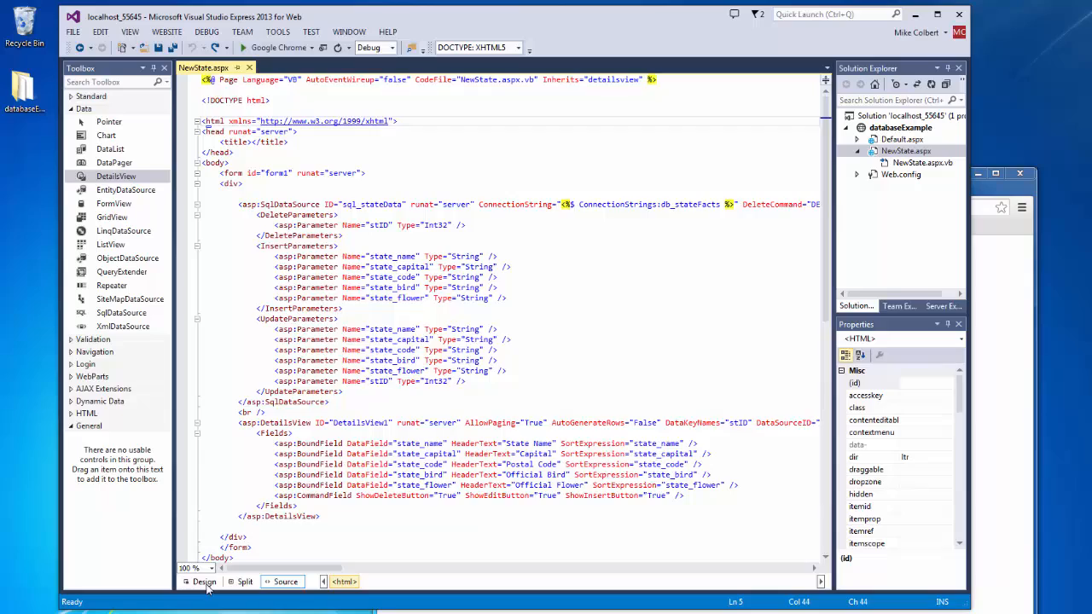
Step: In Design view, turn off paging, editing and deleting on the DetailsView, keeping inserting
{"action": "left_click", "coordinate": [204, 580]}
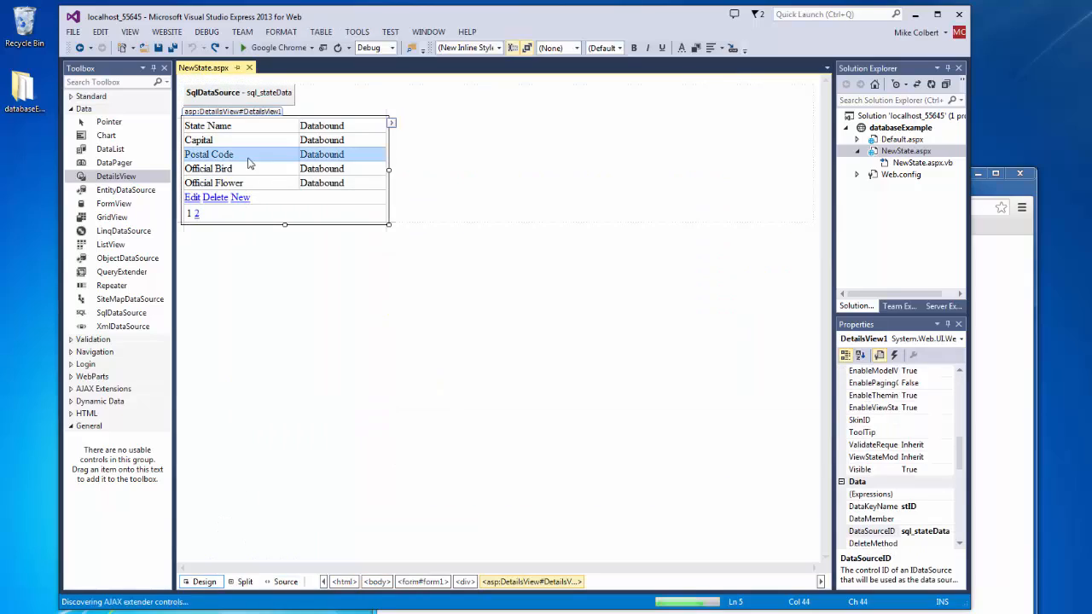
{"action": "left_click", "coordinate": [391, 123]}
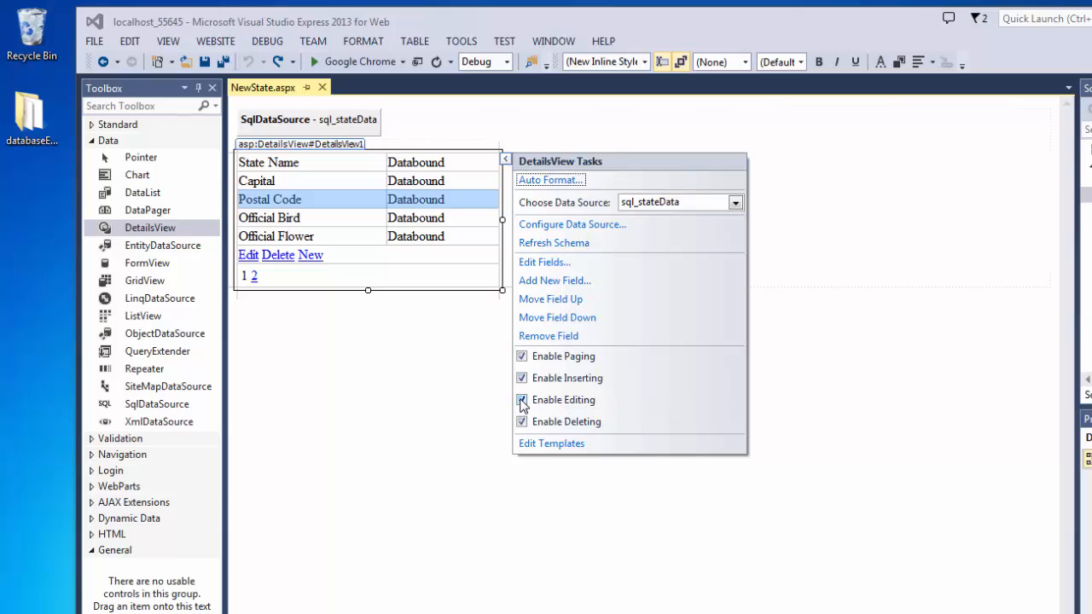
{"action": "left_click", "coordinate": [522, 399]}
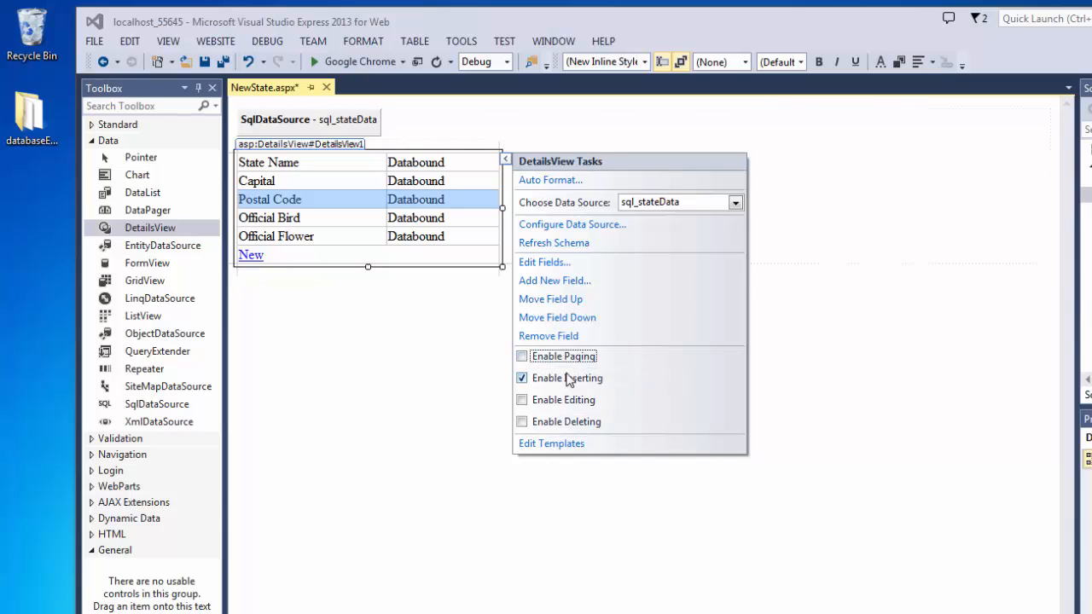
{"action": "mouse_move", "coordinate": [566, 379]}
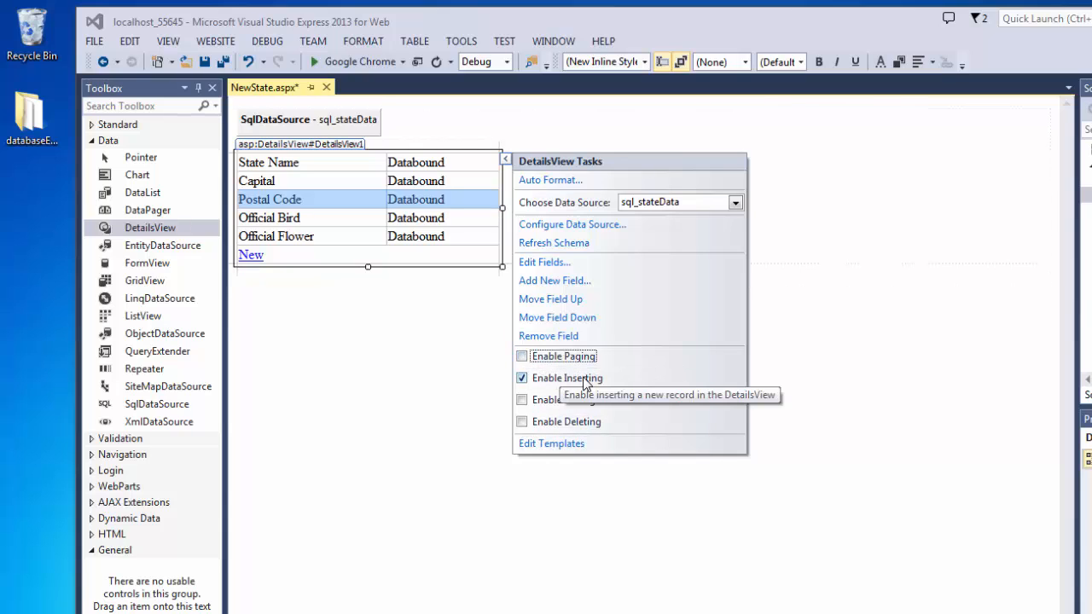
{"action": "mouse_move", "coordinate": [795, 317]}
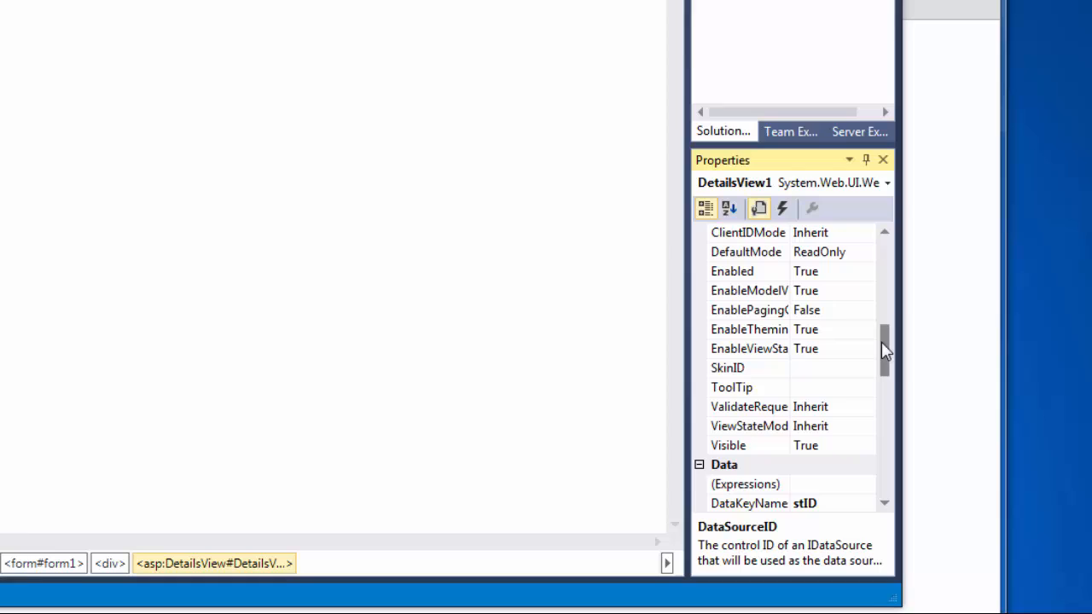
{"action": "mouse_move", "coordinate": [849, 263]}
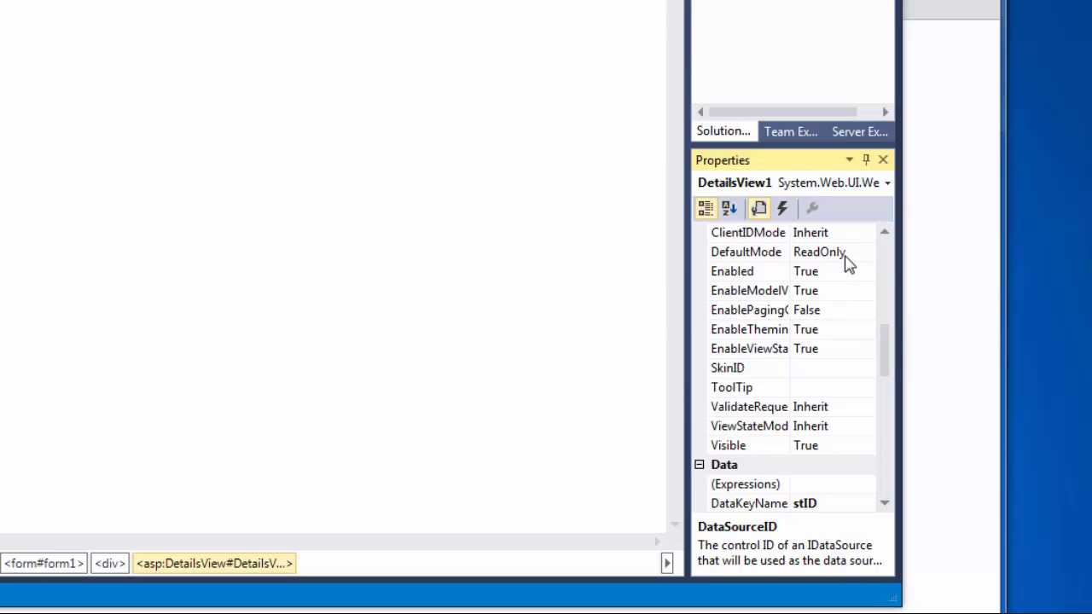
Step: Set DetailsView1's DefaultMode to Insert and bring up the Default.aspx page
{"action": "left_click", "coordinate": [746, 253]}
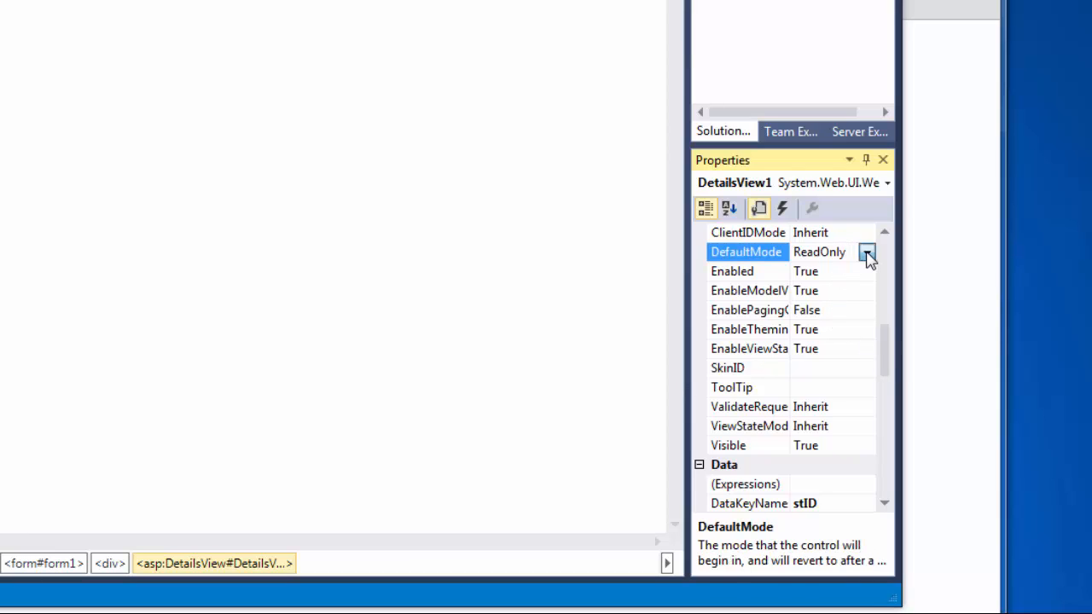
{"action": "left_click", "coordinate": [867, 253]}
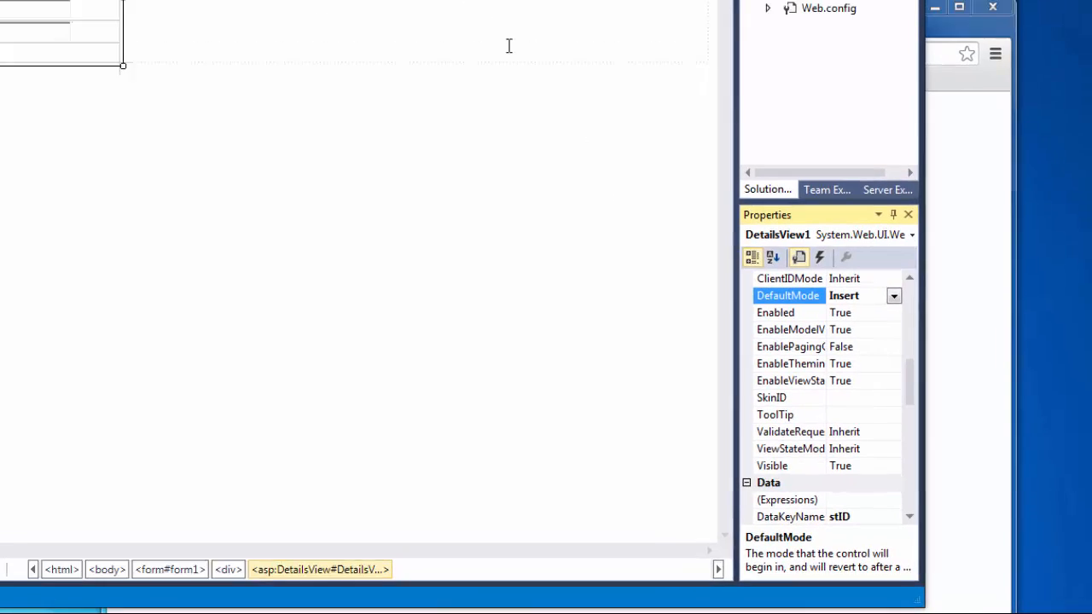
{"action": "left_click", "coordinate": [157, 48]}
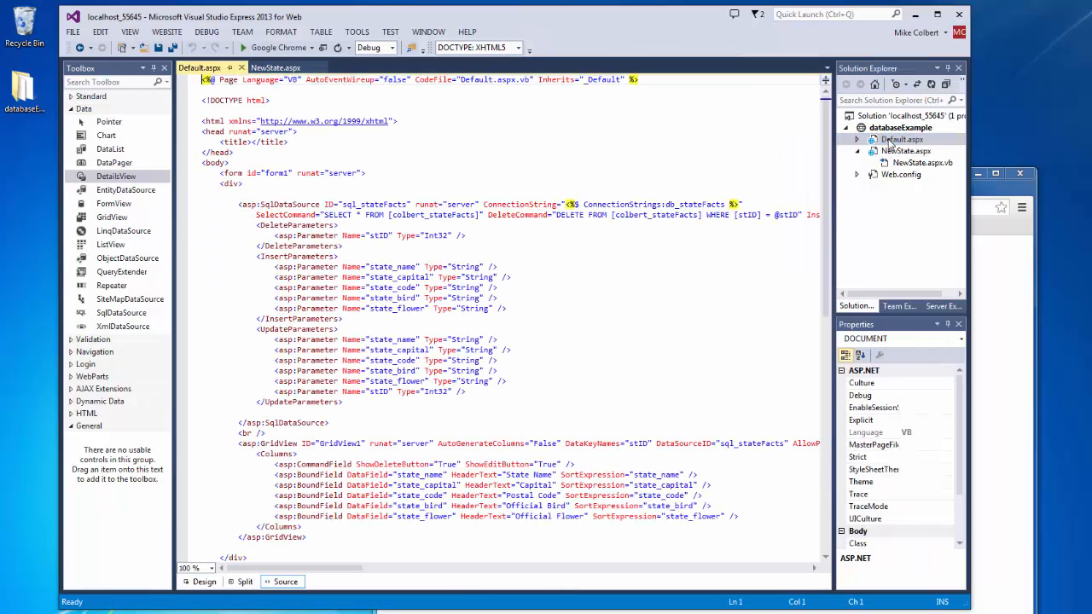
Step: Add a HyperLink above the GridView and change its Text to 'Add a New State'
{"action": "left_click", "coordinate": [205, 580]}
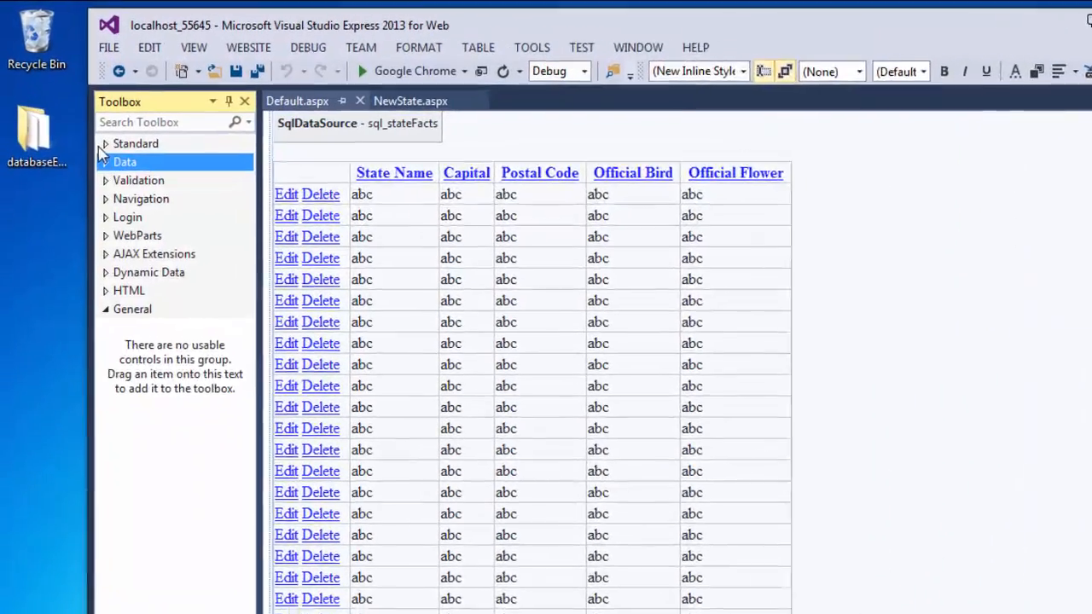
{"action": "left_click", "coordinate": [136, 143]}
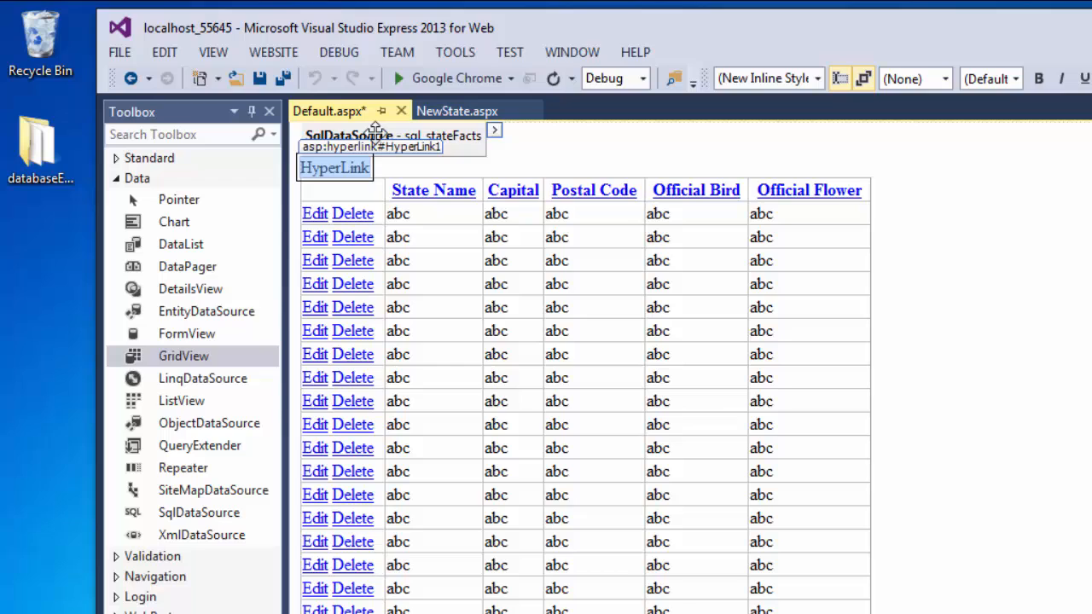
{"action": "left_click", "coordinate": [335, 168]}
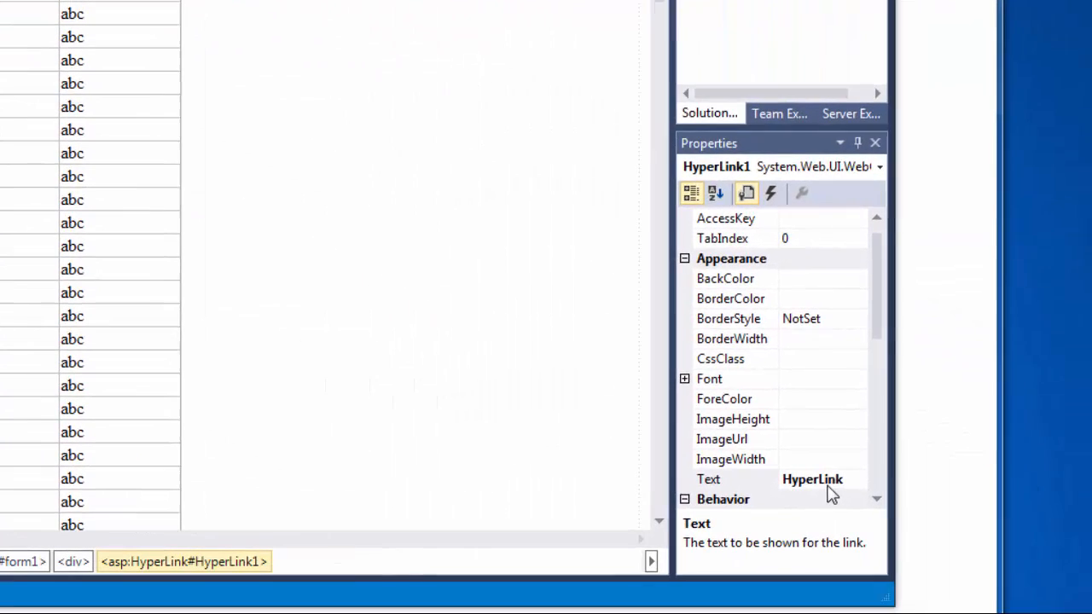
{"action": "left_click", "coordinate": [812, 478]}
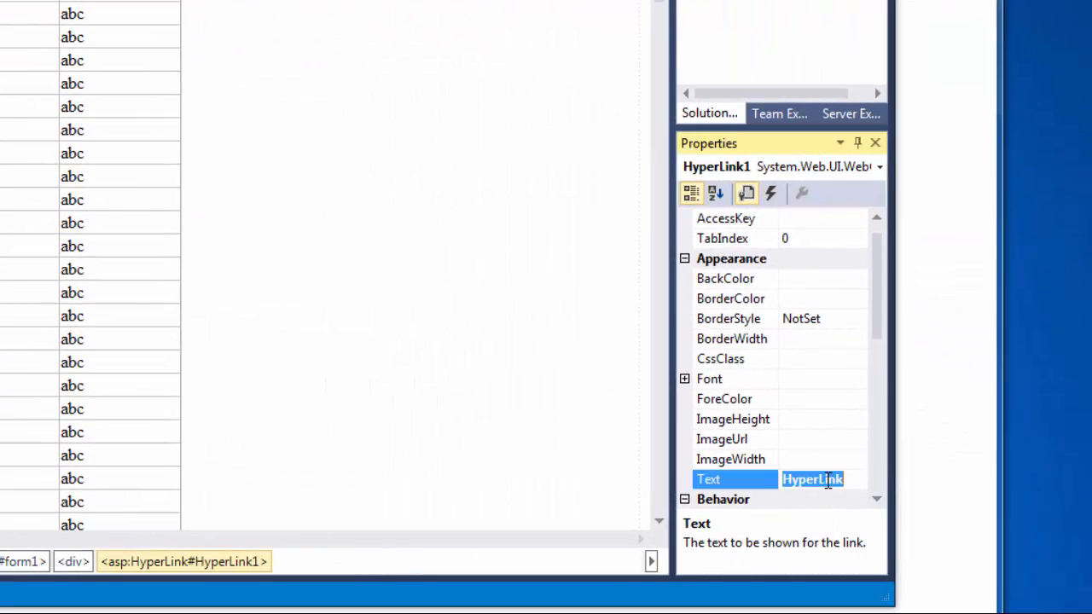
{"action": "type", "text": "Add a Ne"}
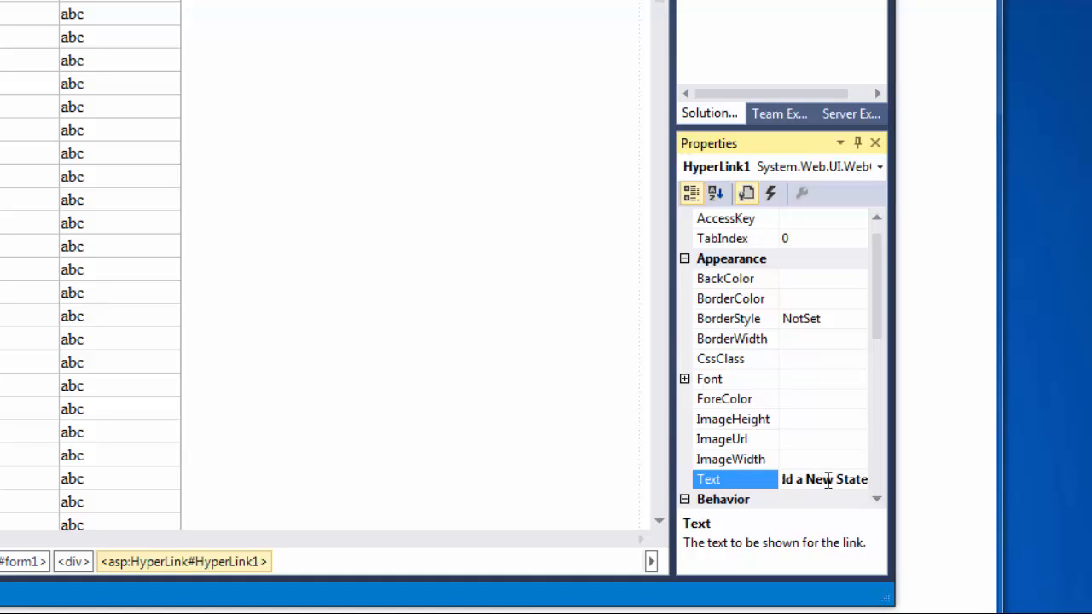
Step: Point the link's NavigateUrl to NewState.aspx and select the databaseExample project
{"action": "left_click", "coordinate": [730, 459]}
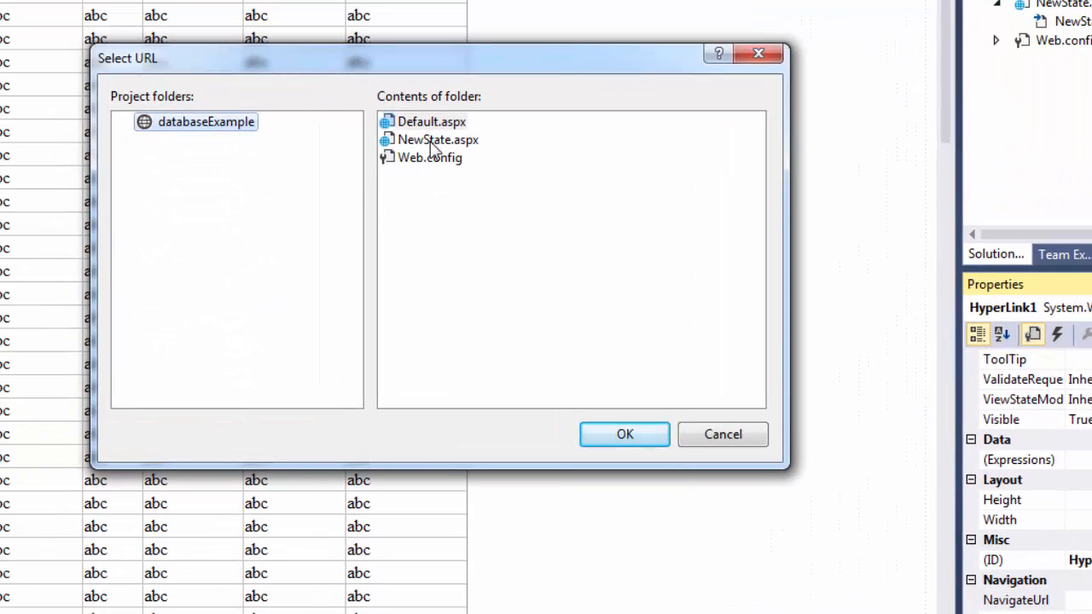
{"action": "left_click", "coordinate": [625, 435]}
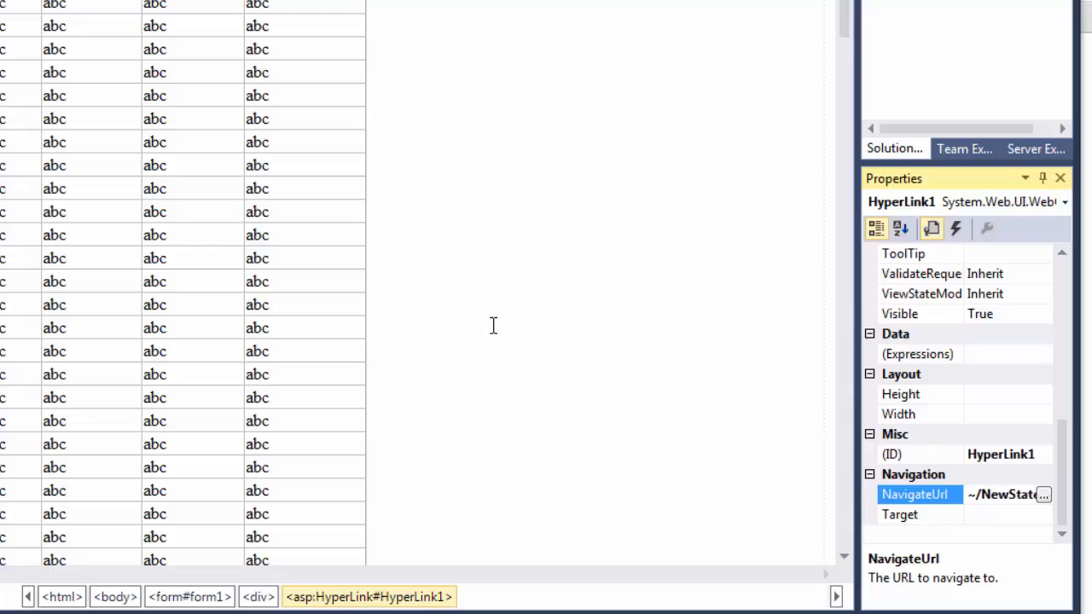
{"action": "mouse_move", "coordinate": [699, 529]}
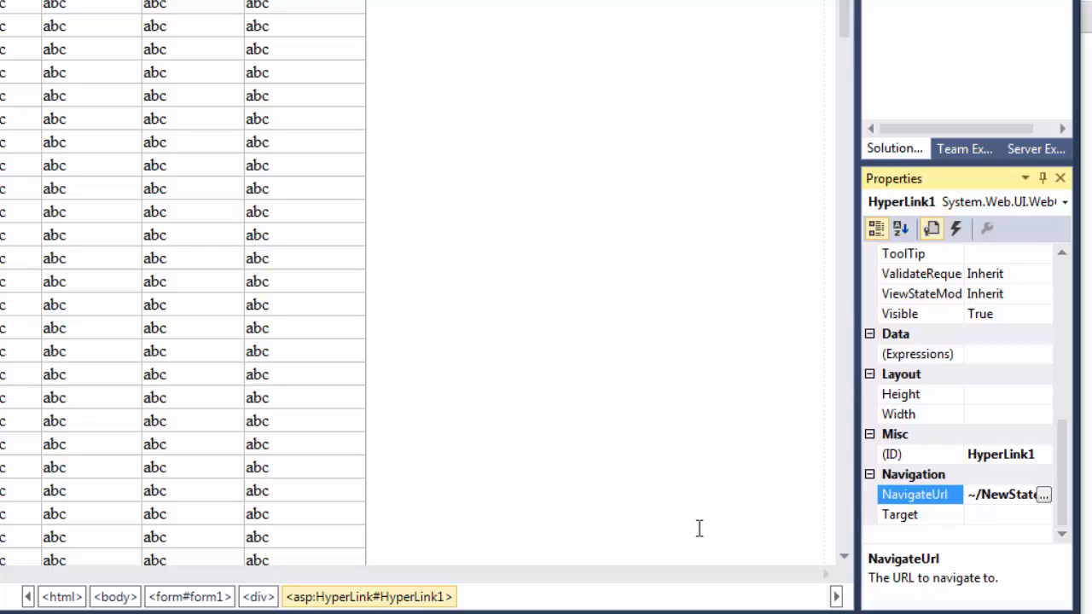
{"action": "left_click", "coordinate": [1010, 495]}
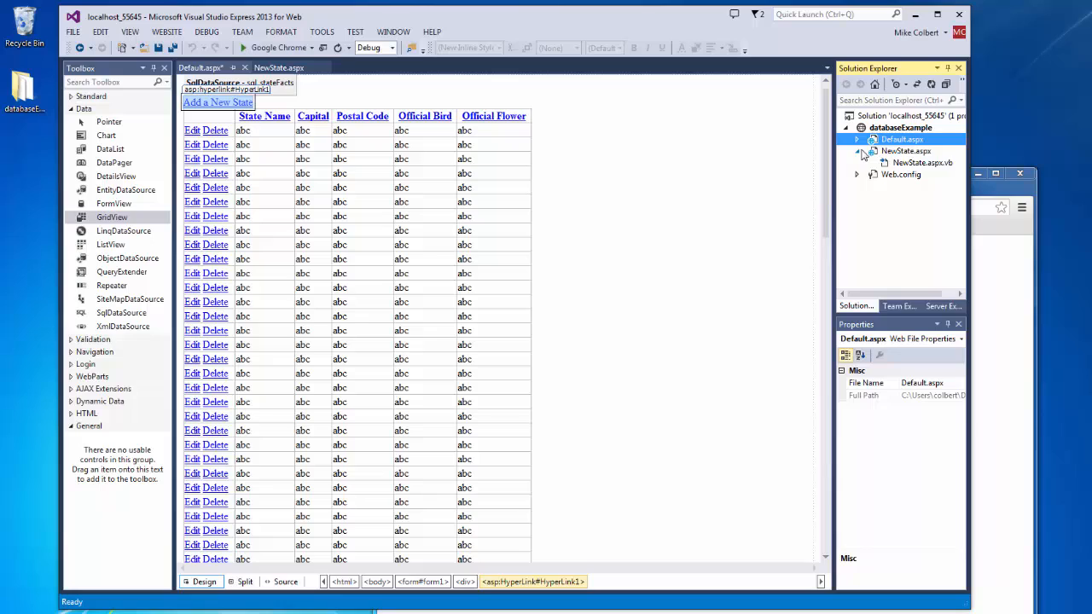
{"action": "left_click", "coordinate": [901, 127]}
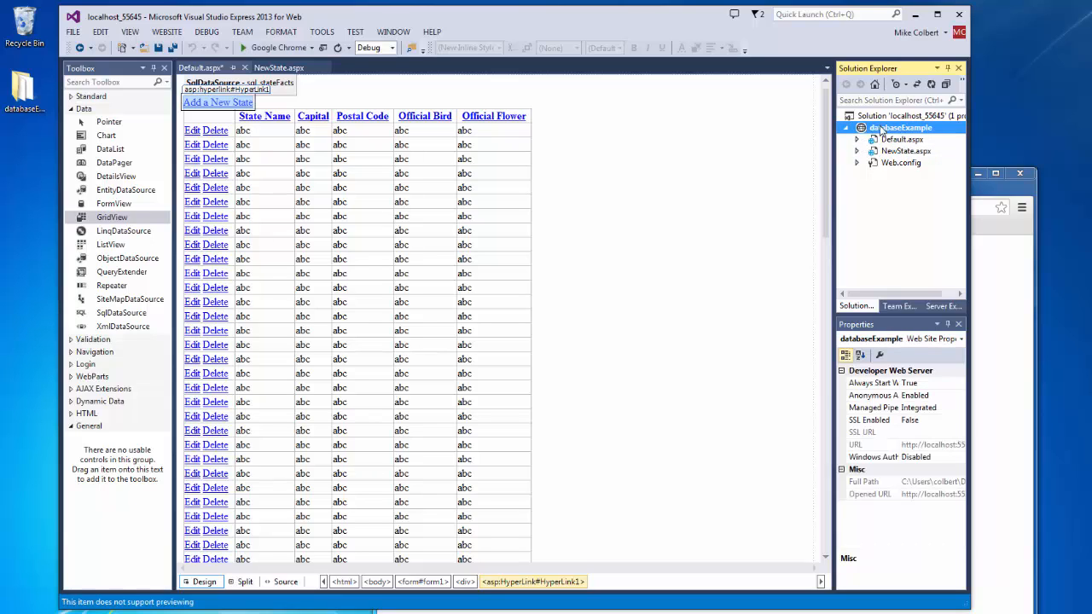
{"action": "mouse_move", "coordinate": [896, 169]}
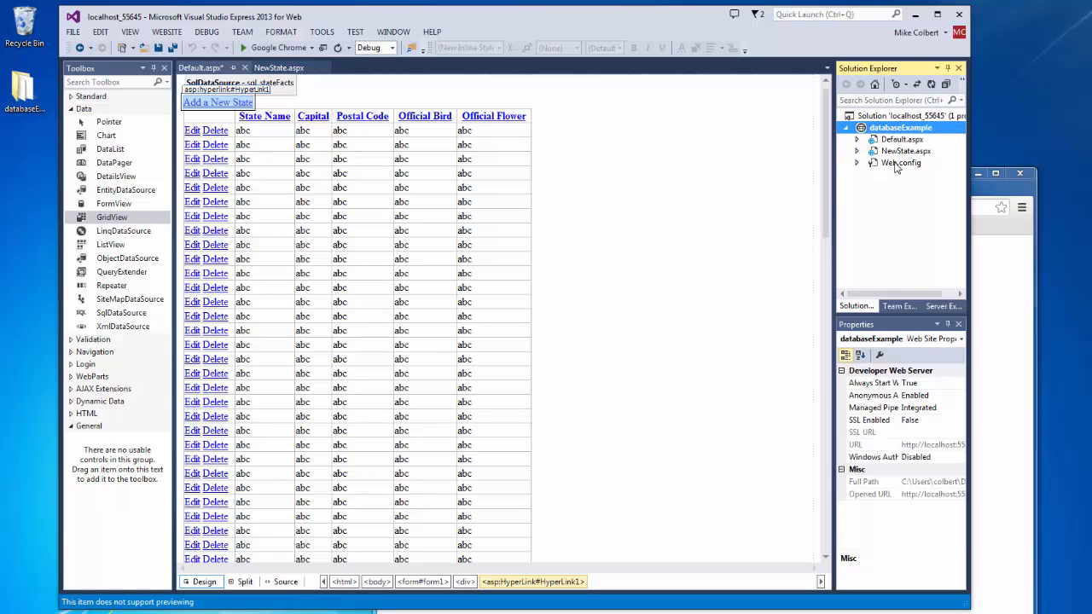
{"action": "mouse_move", "coordinate": [921, 252]}
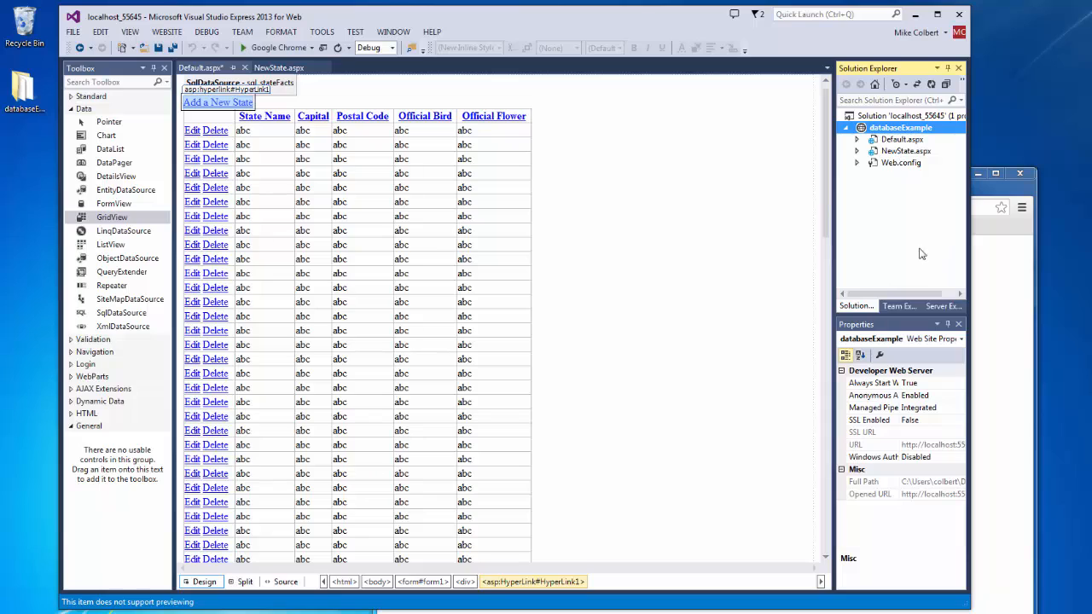
{"action": "mouse_move", "coordinate": [932, 271]}
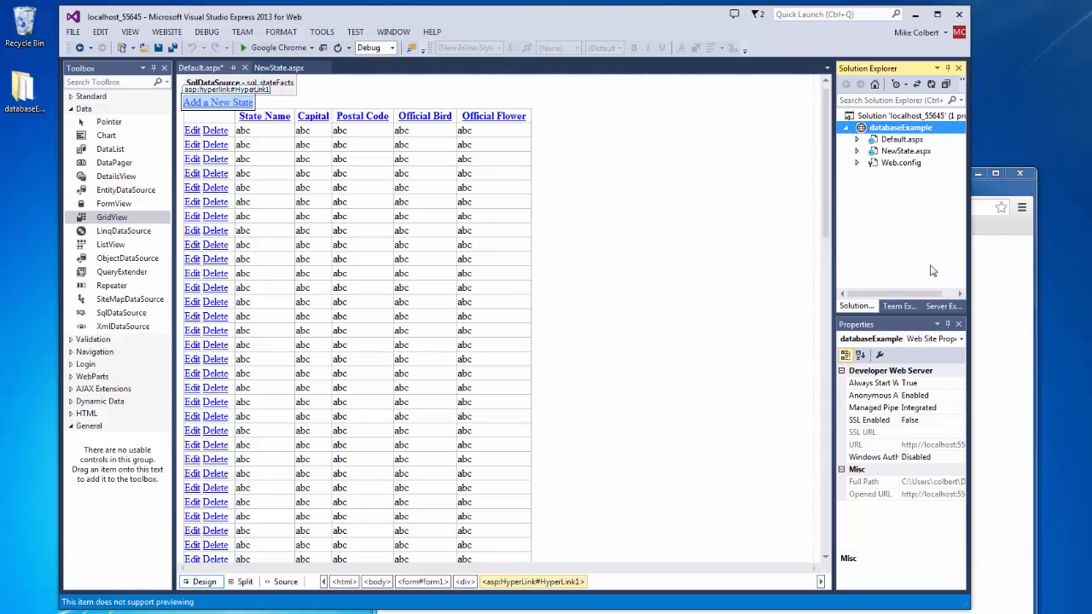
{"action": "mouse_move", "coordinate": [905, 208]}
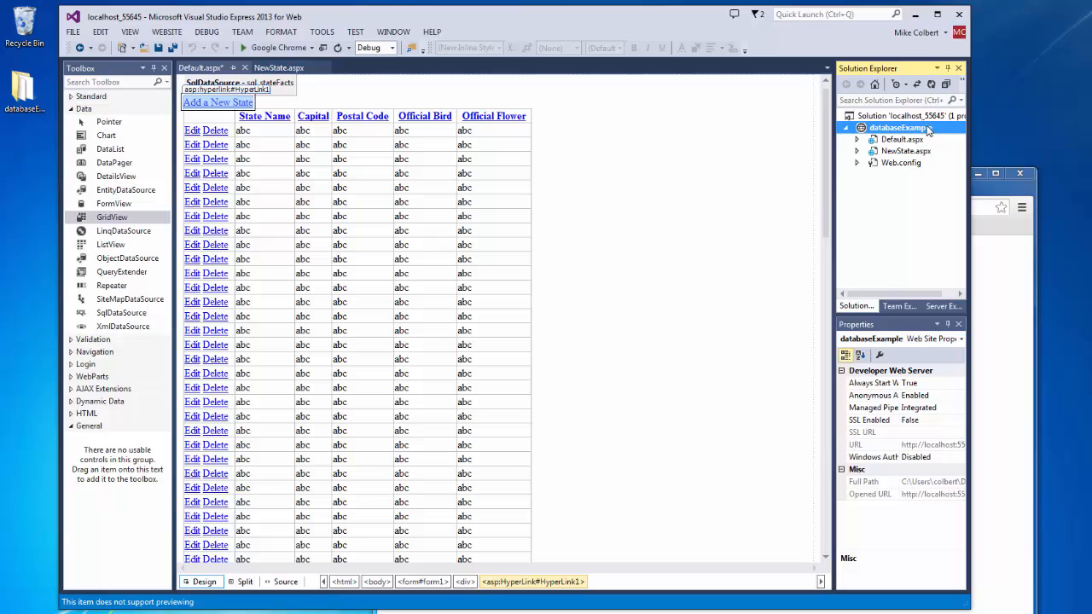
{"action": "mouse_move", "coordinate": [900, 205]}
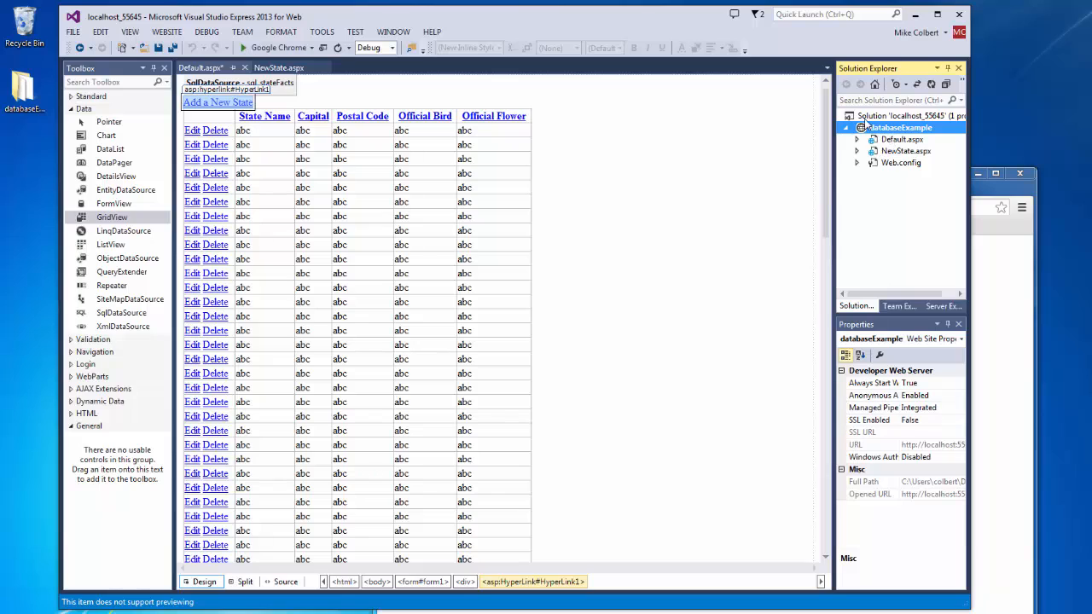
{"action": "mouse_move", "coordinate": [938, 481]}
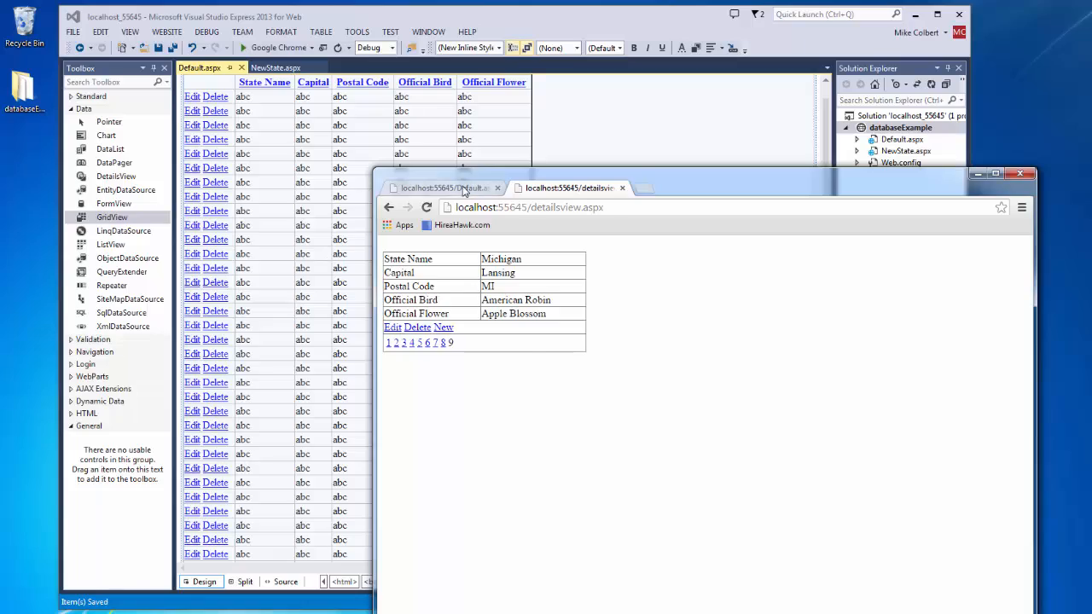
Step: Insert an asdf test state through the new form and reload Default.aspx to see it
{"action": "left_click", "coordinate": [443, 188]}
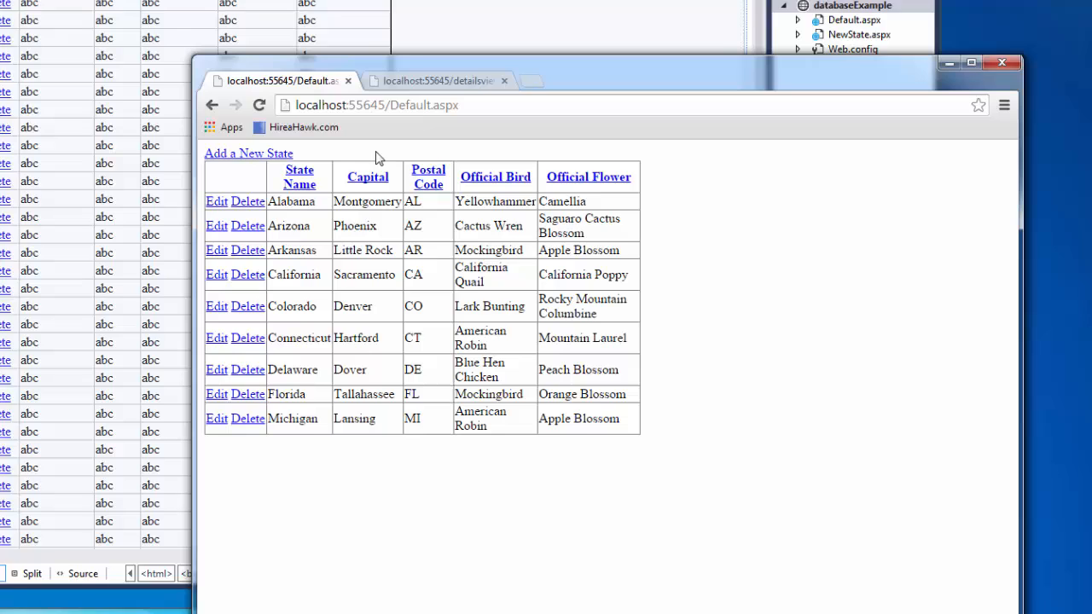
{"action": "left_click", "coordinate": [249, 154]}
{"action": "type", "text": "asdfasfd"}
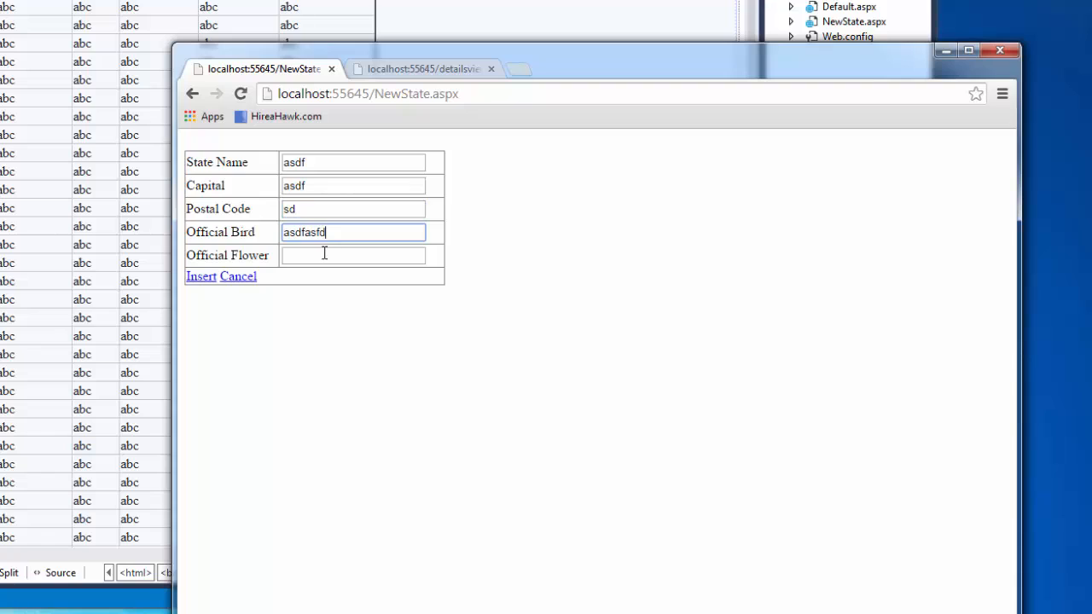
{"action": "left_click", "coordinate": [201, 276]}
{"action": "type", "text": "D"}
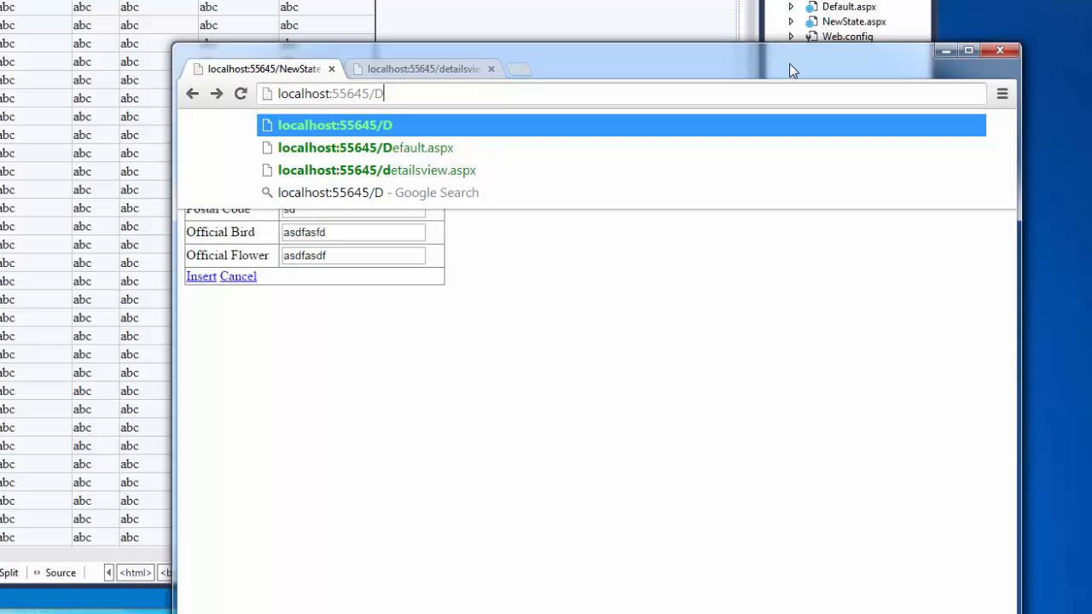
{"action": "left_click", "coordinate": [365, 146]}
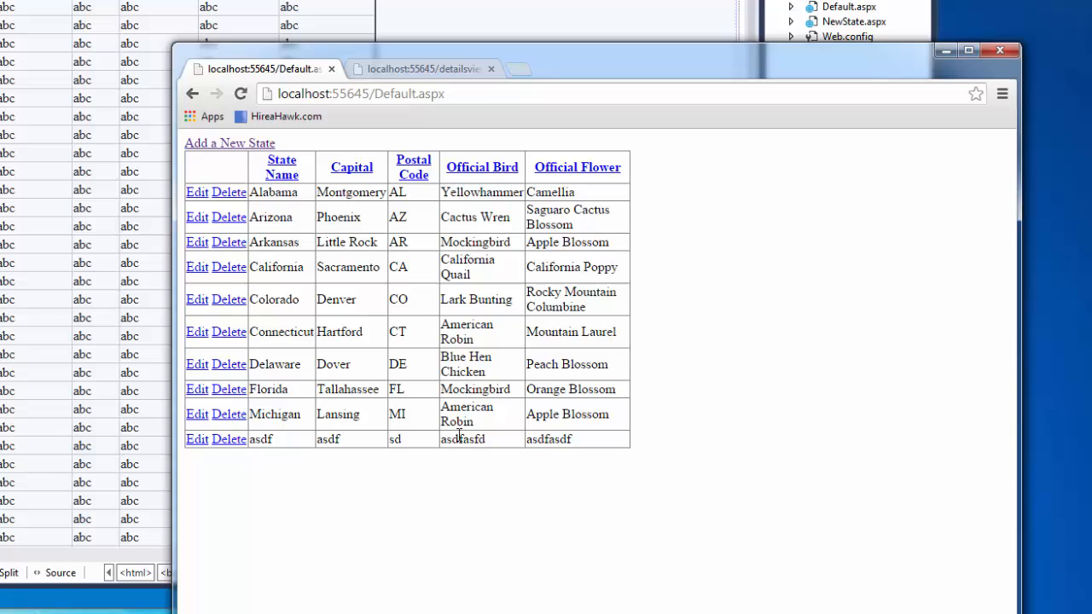
Step: Delete the asdf test row and start filling the blank NewState form again
{"action": "left_click", "coordinate": [229, 439]}
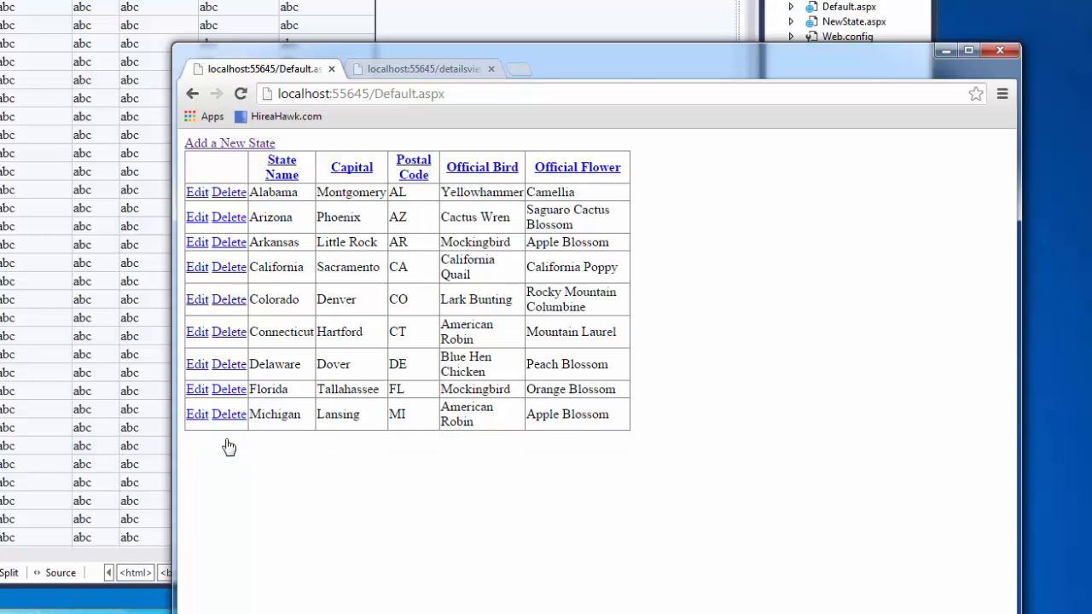
{"action": "left_click", "coordinate": [228, 143]}
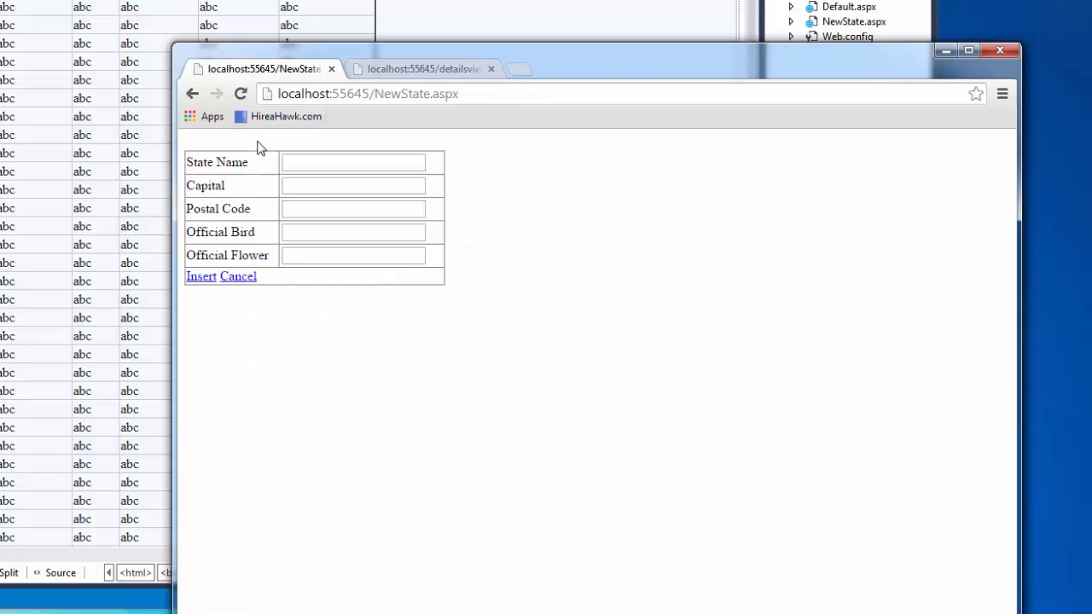
{"action": "type", "text": "asdfa"}
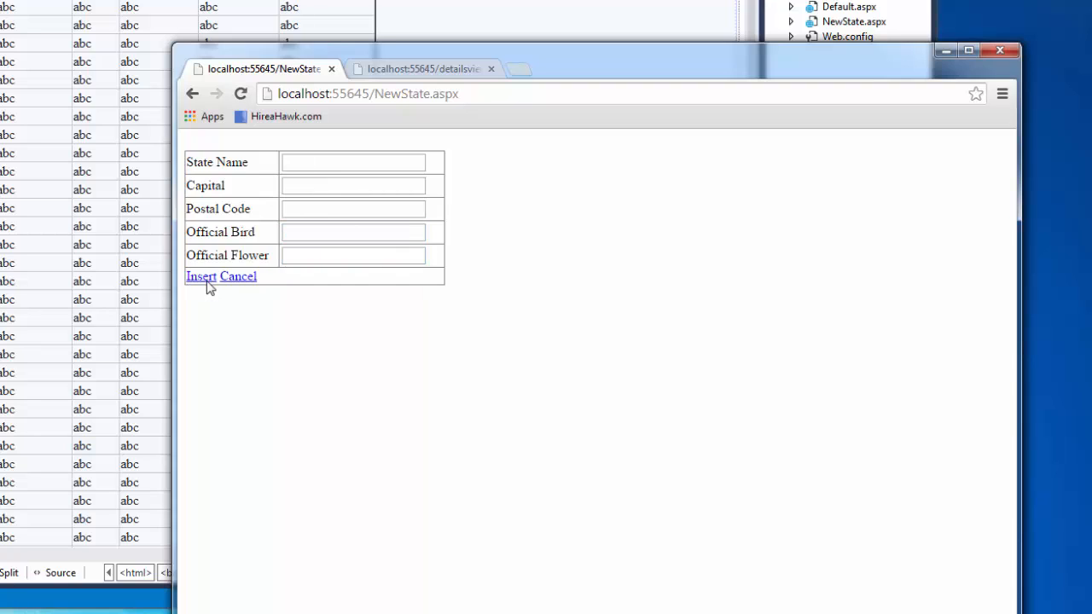
{"action": "mouse_move", "coordinate": [471, 28]}
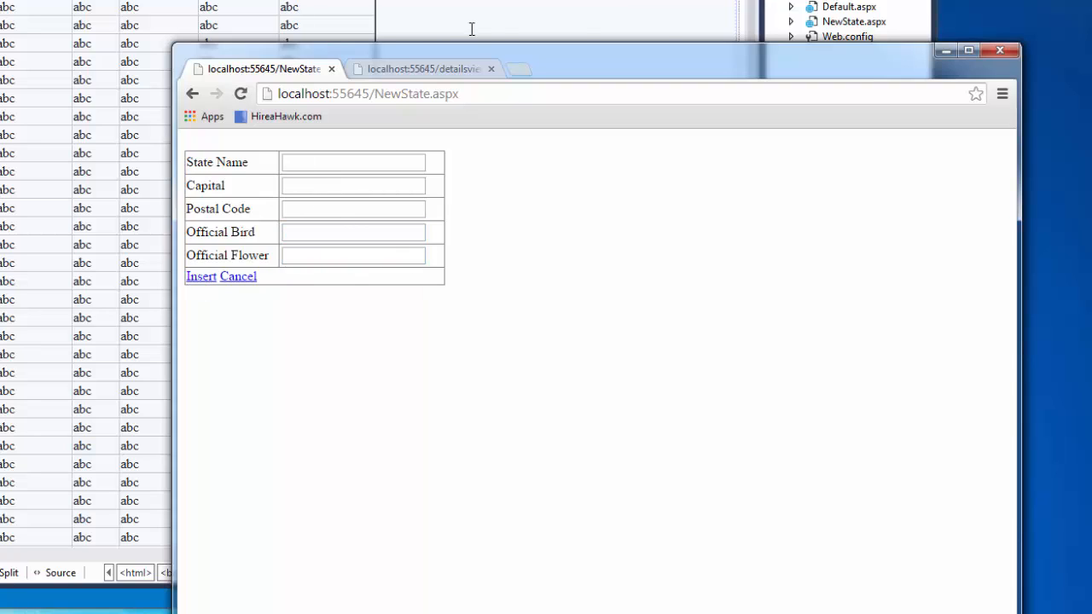
{"action": "mouse_move", "coordinate": [647, 15]}
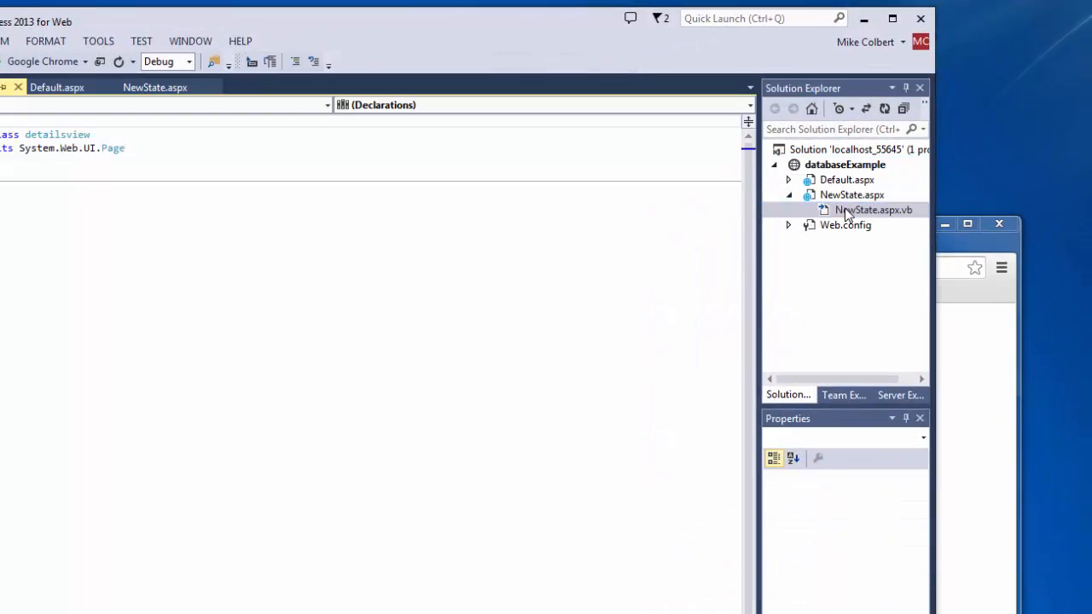
Step: Add a DetailsView1_ItemInserted handler with Response.Redirect("~/Default.aspx") in NewState.aspx.vb
{"action": "double_click", "coordinate": [873, 210]}
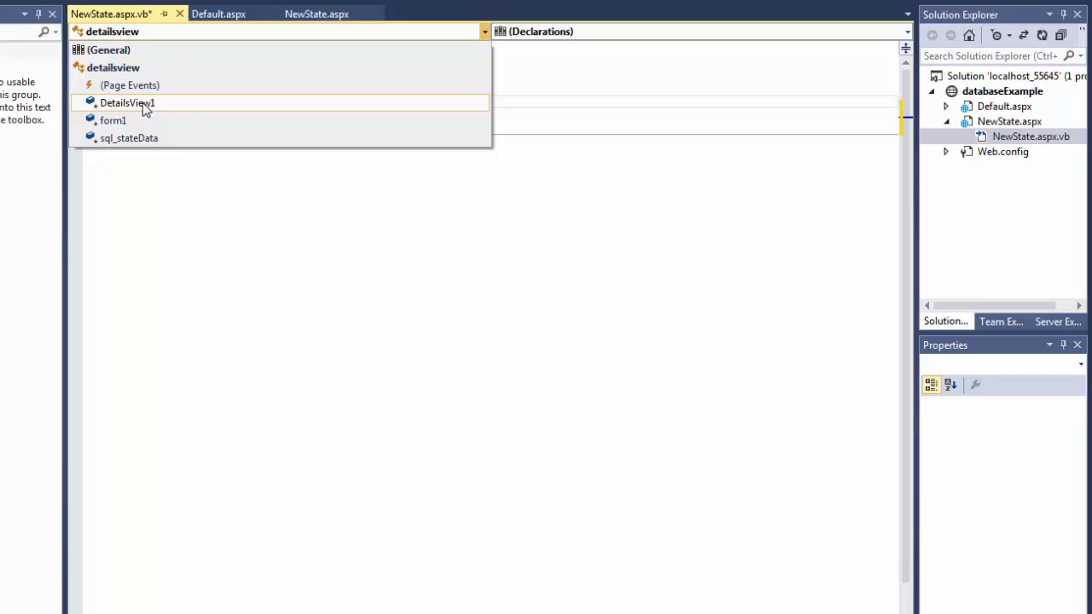
{"action": "left_click", "coordinate": [126, 102]}
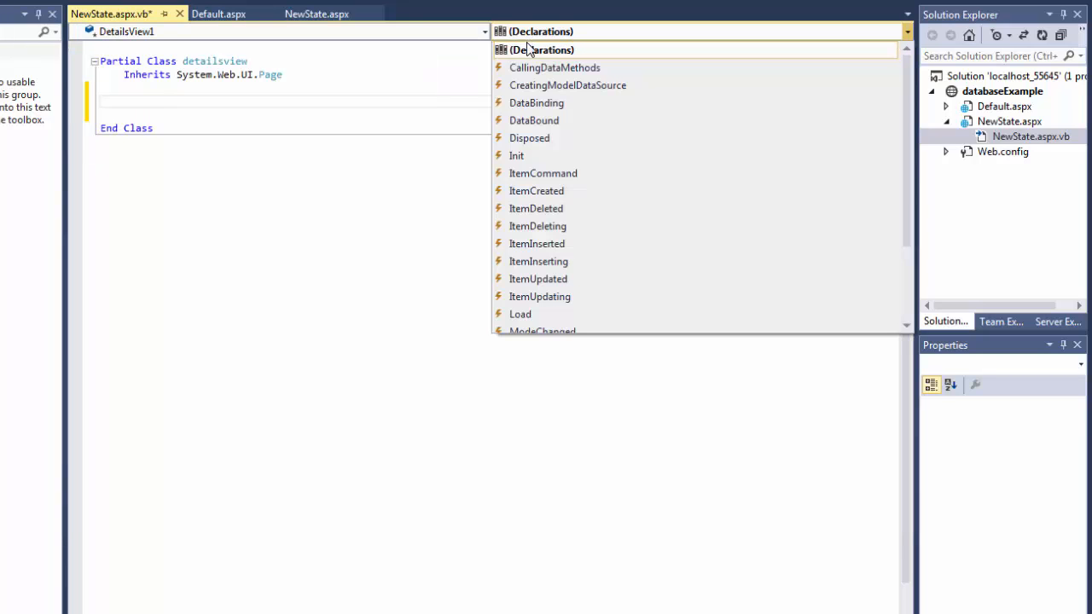
{"action": "mouse_move", "coordinate": [537, 242]}
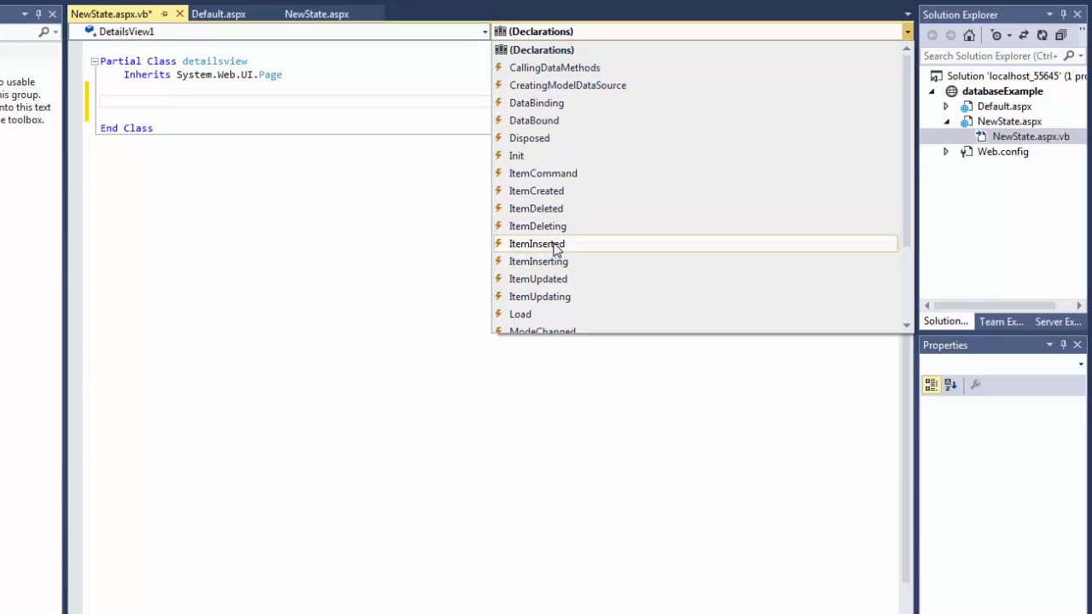
{"action": "left_click", "coordinate": [536, 242]}
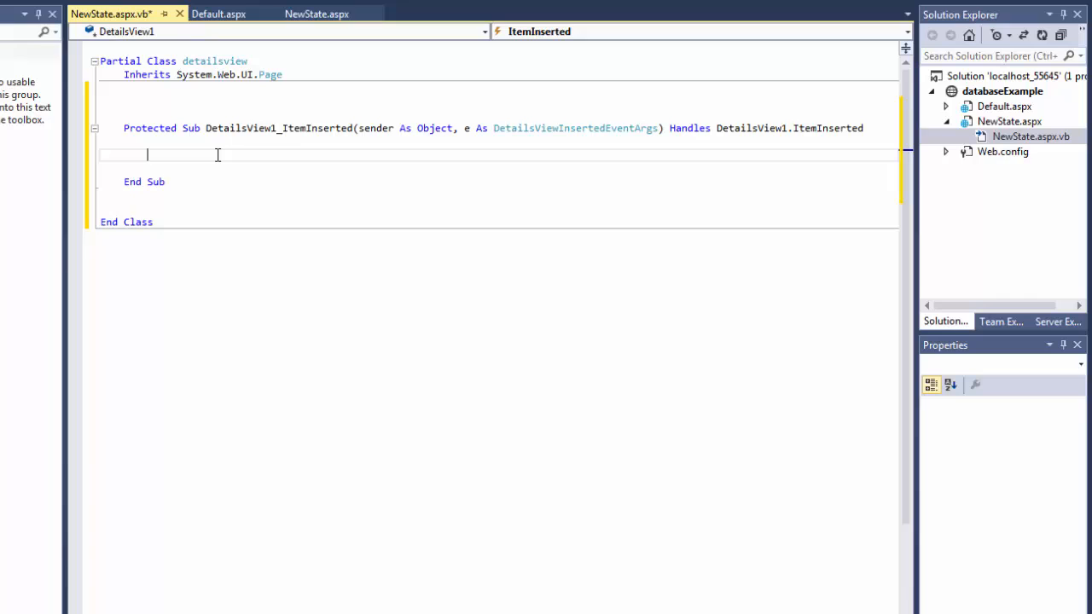
{"action": "type", "text": "rect ("}
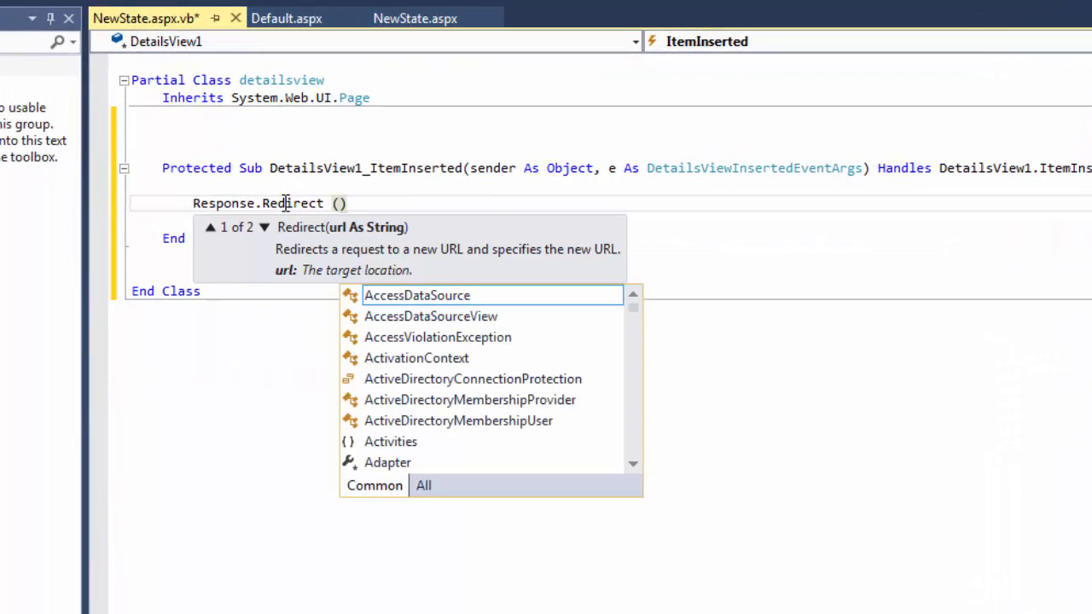
{"action": "type", "text": "\"~/Default.aspx\""}
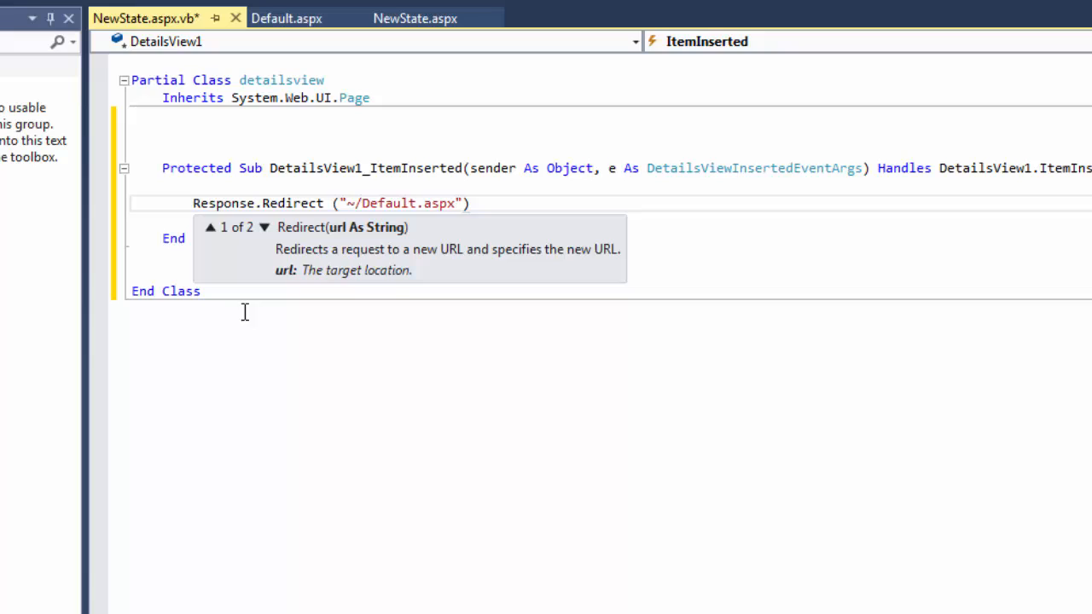
{"action": "left_click", "coordinate": [415, 17]}
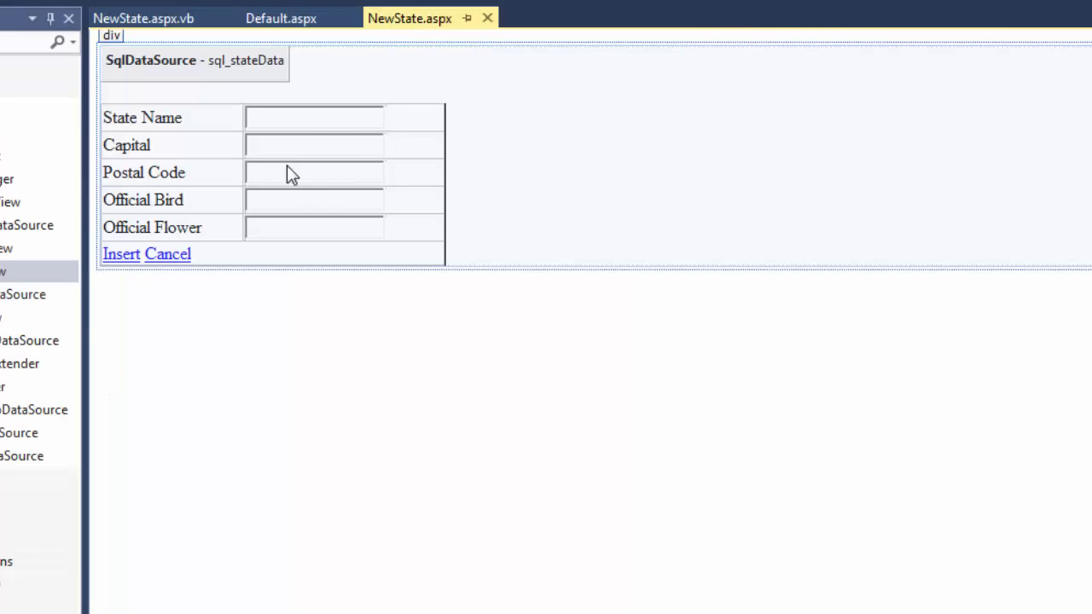
{"action": "mouse_move", "coordinate": [396, 162]}
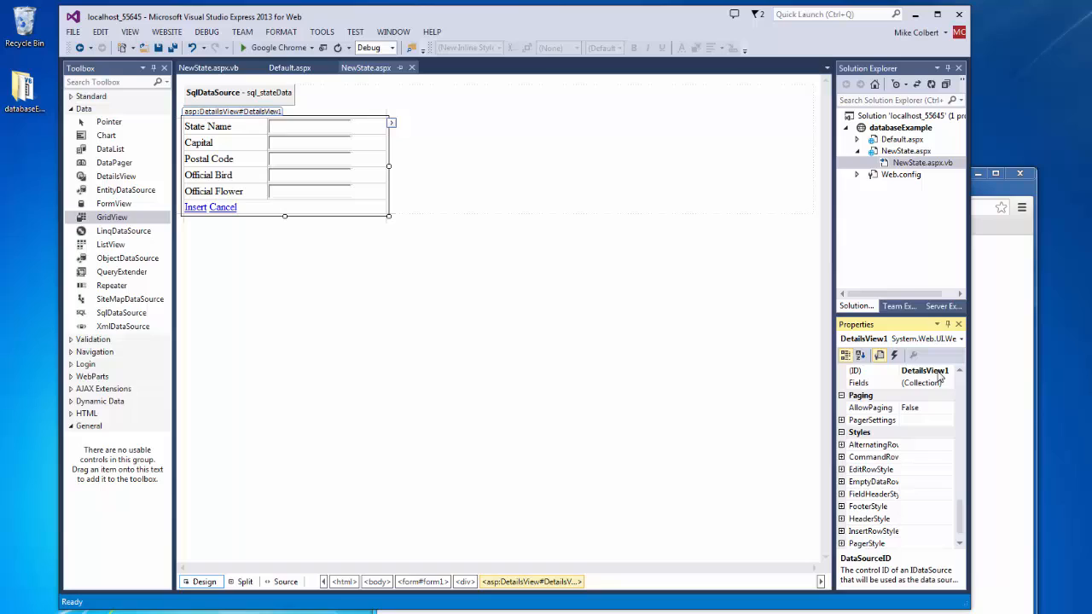
Step: Check the DetailsView's ID, return to the code-behind, and save to run the site
{"action": "left_click", "coordinate": [854, 371]}
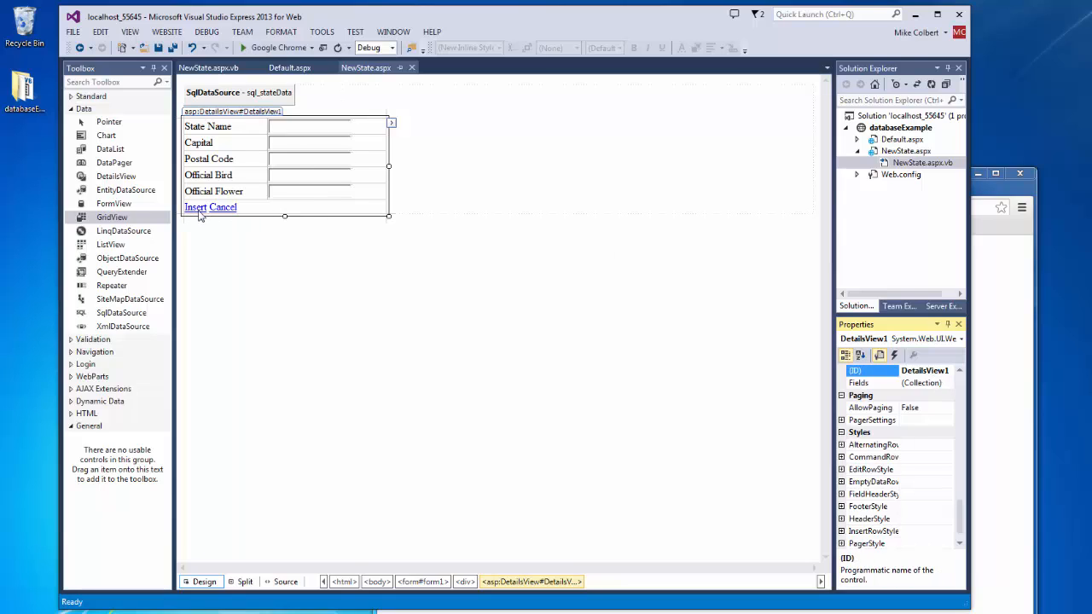
{"action": "mouse_move", "coordinate": [208, 69]}
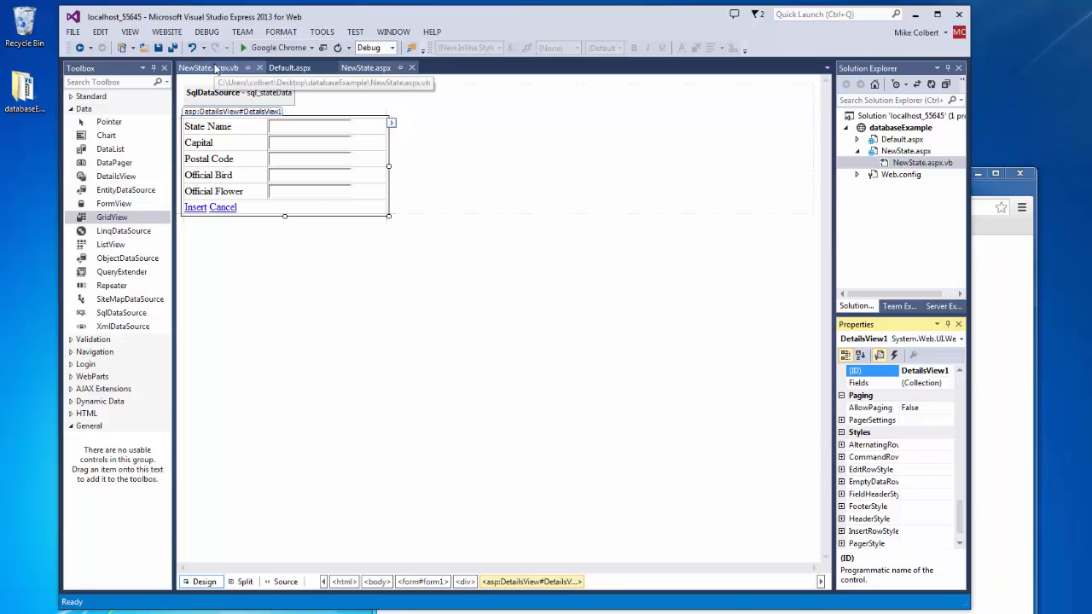
{"action": "left_click", "coordinate": [208, 68]}
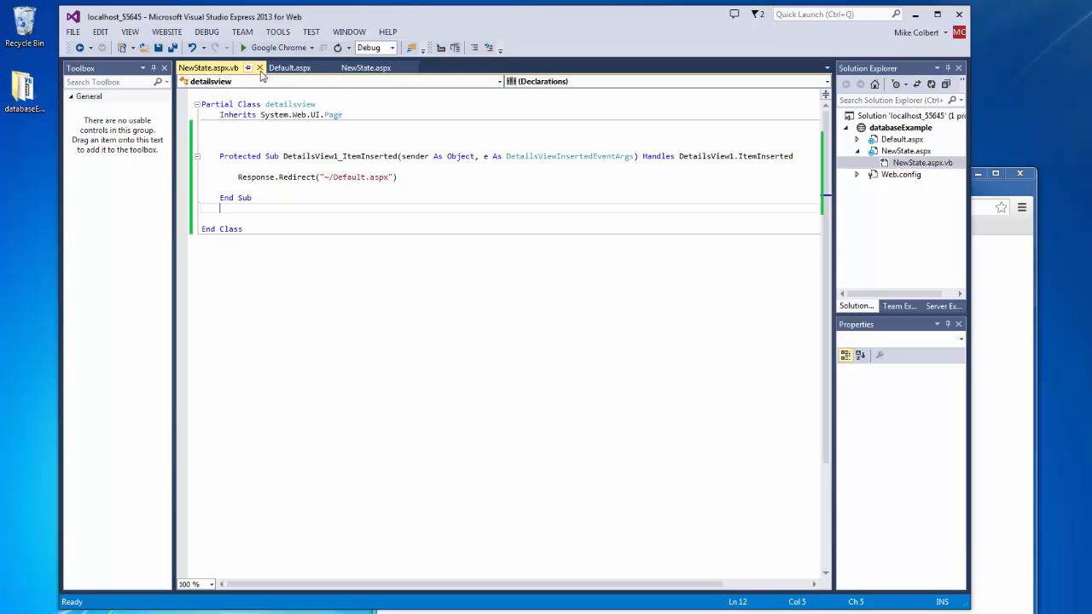
{"action": "key", "text": "ctrl+s"}
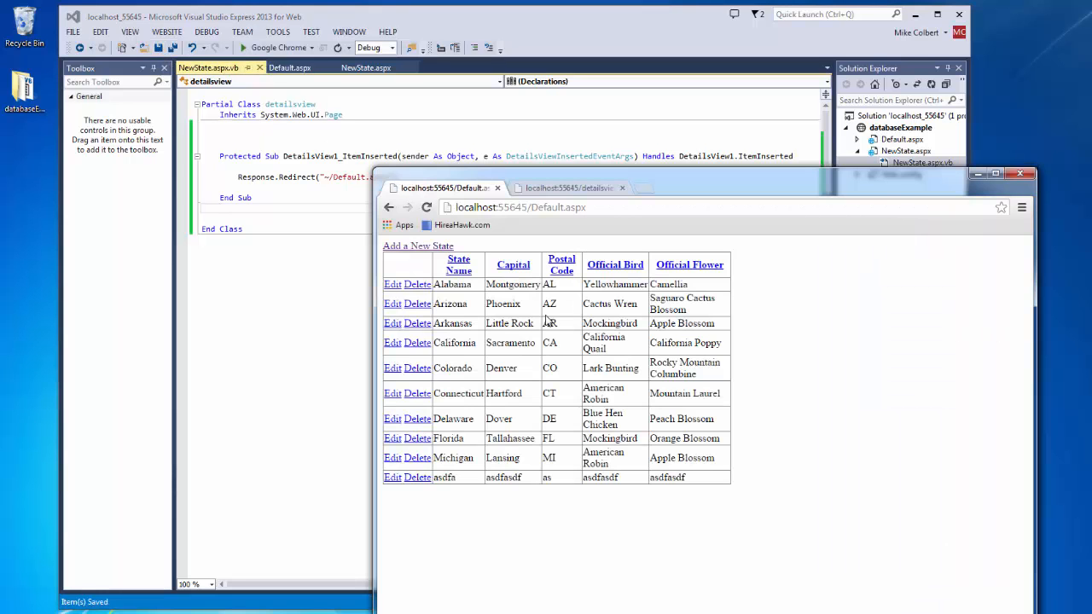
Step: Fill the NewState form with test values and insert, redirecting back to the grid
{"action": "left_click", "coordinate": [418, 245]}
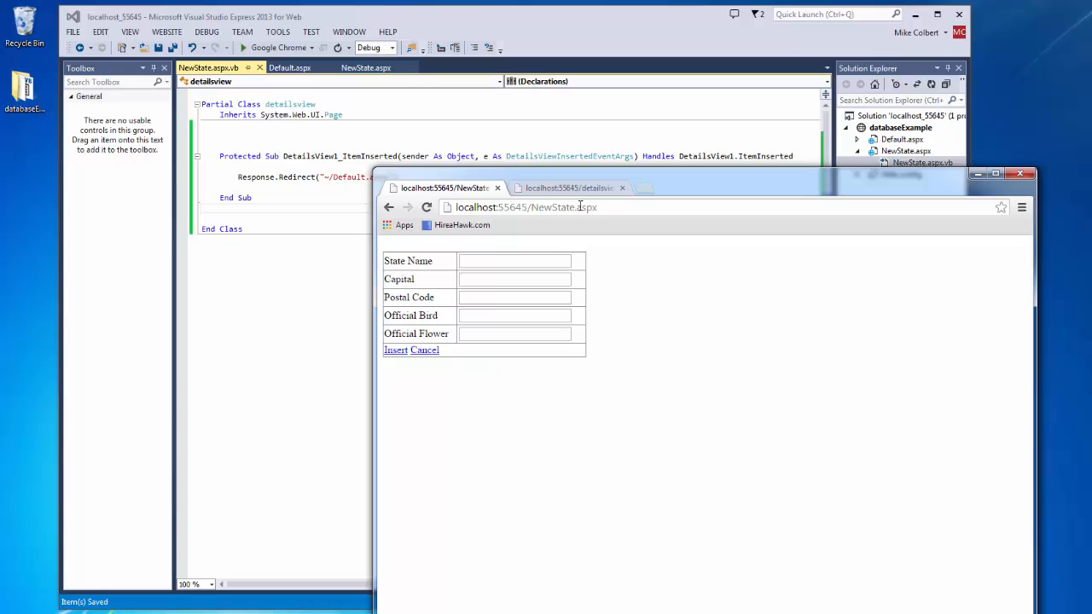
{"action": "type", "text": "asdfadfasdf"}
{"action": "type", "text": "asdfasdfasdfasdf"}
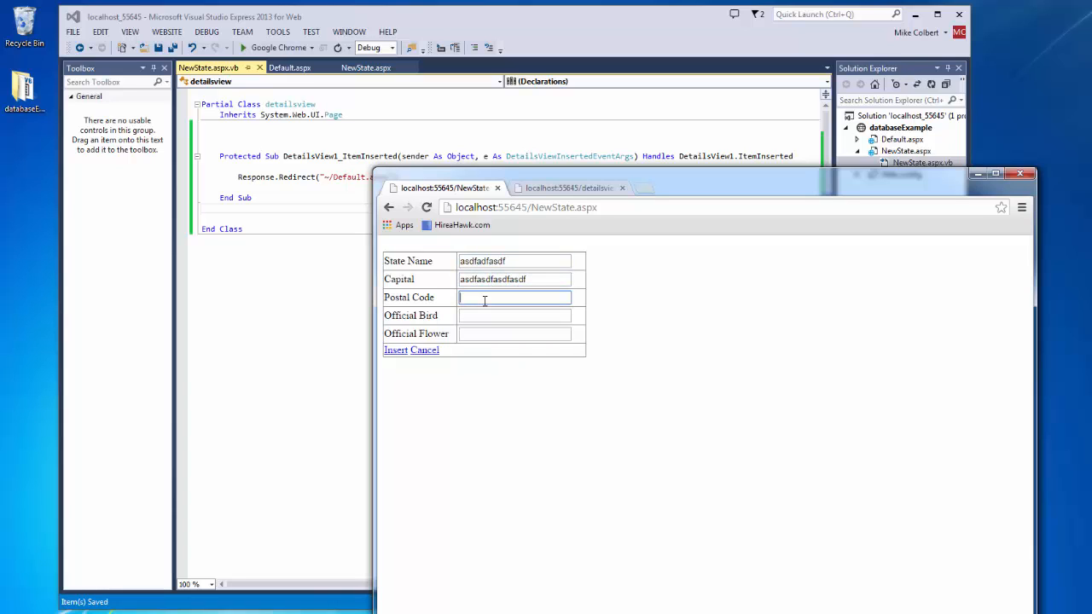
{"action": "type", "text": "re"}
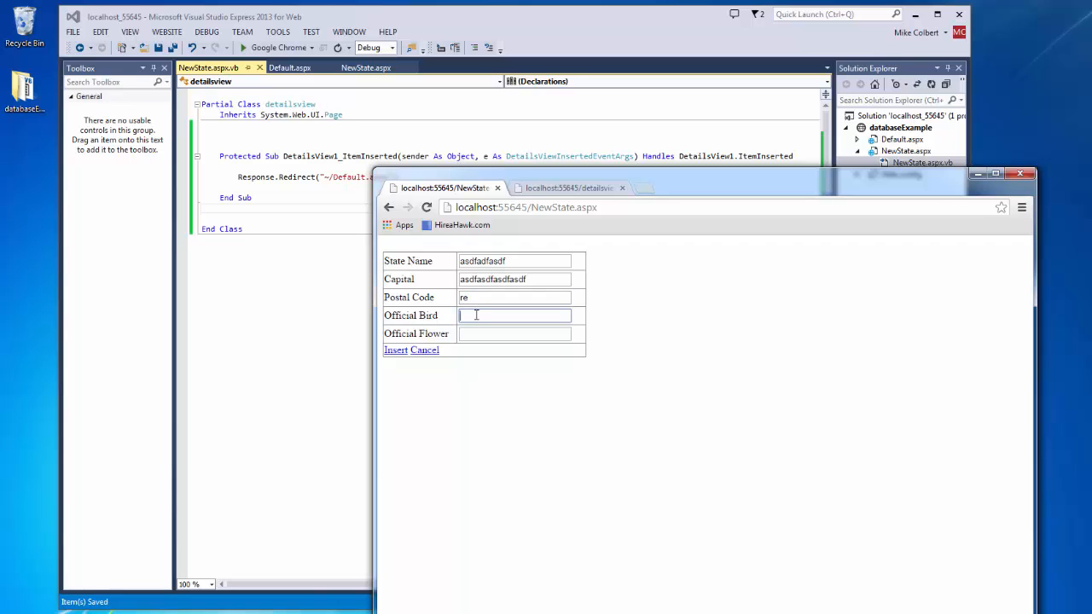
{"action": "type", "text": "asdfasdf"}
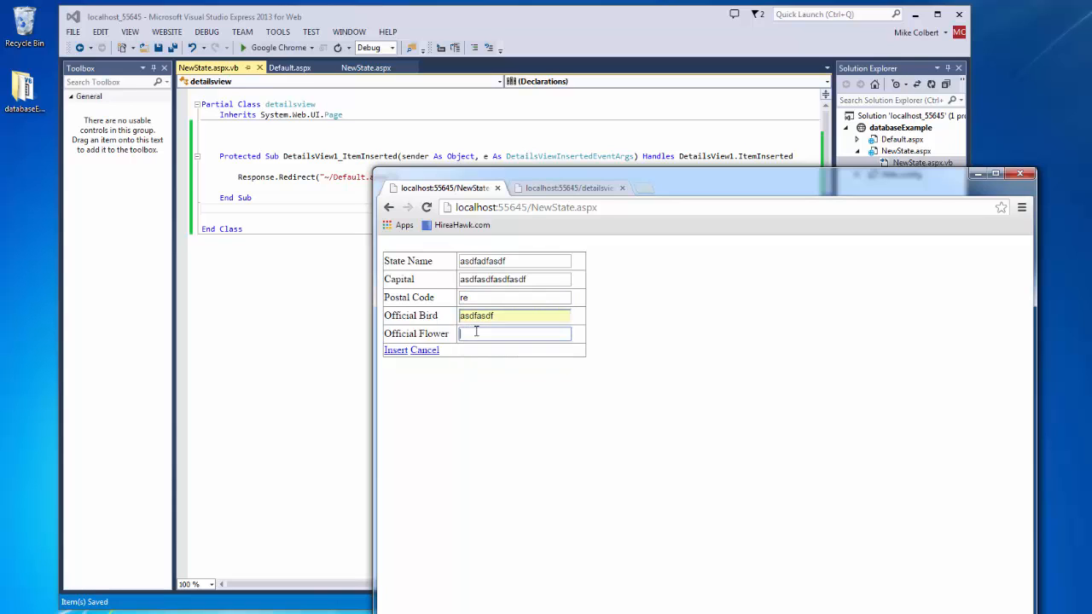
{"action": "left_click", "coordinate": [395, 350]}
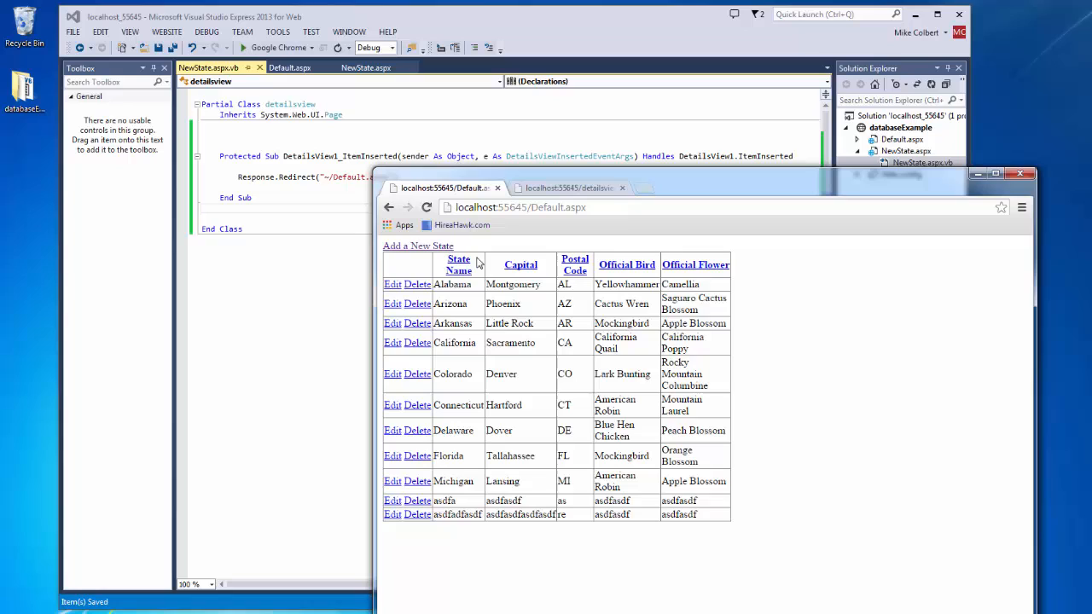
{"action": "mouse_move", "coordinate": [515, 350]}
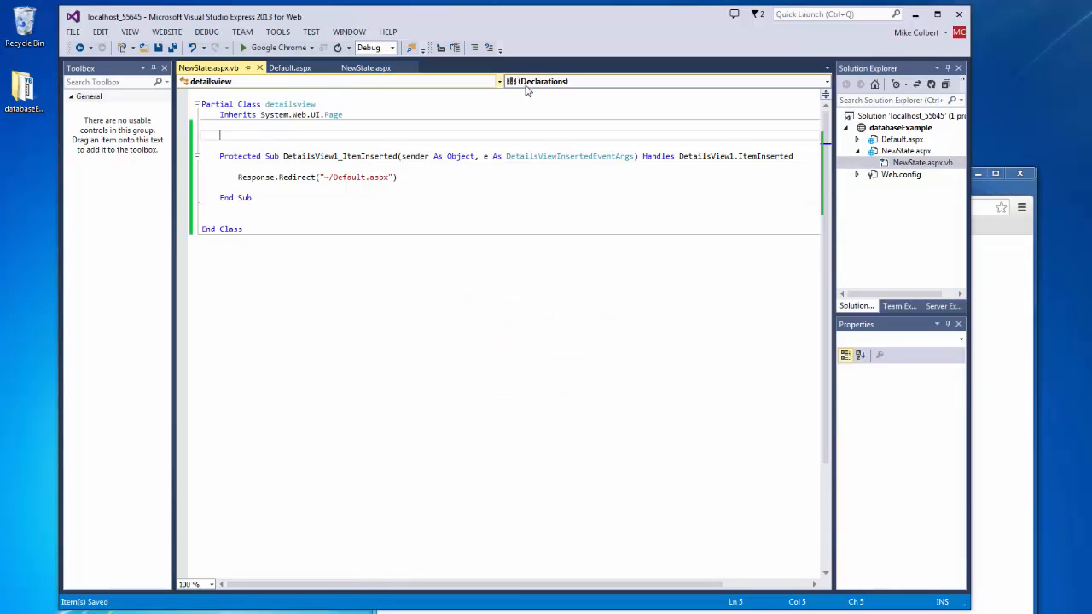
Step: Show DetailsView1's event list in the code-behind, with ItemInserted marked as handled
{"action": "left_click", "coordinate": [498, 82]}
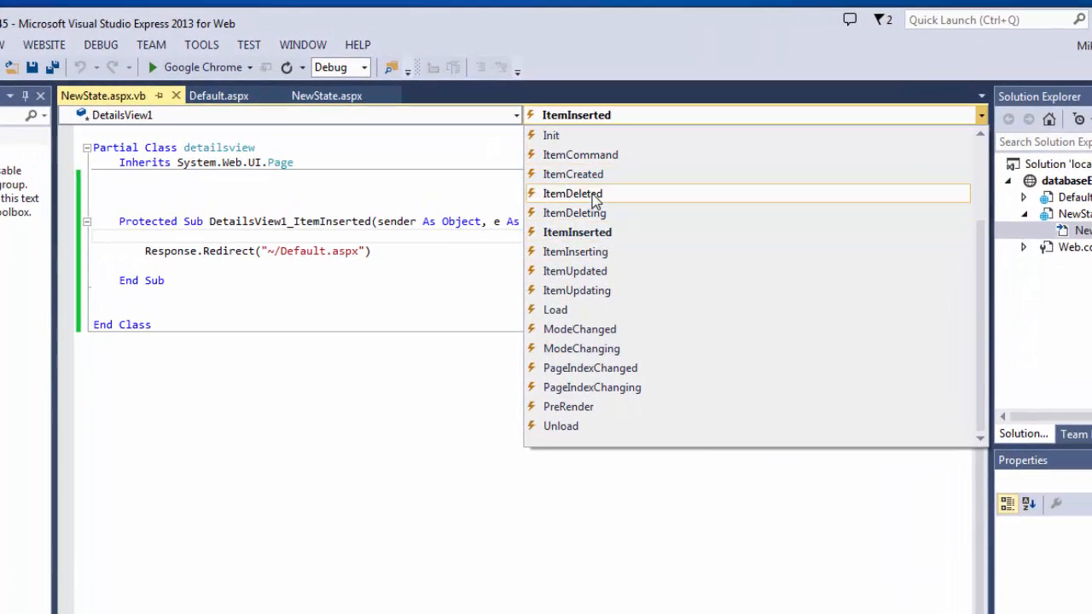
{"action": "mouse_move", "coordinate": [584, 232]}
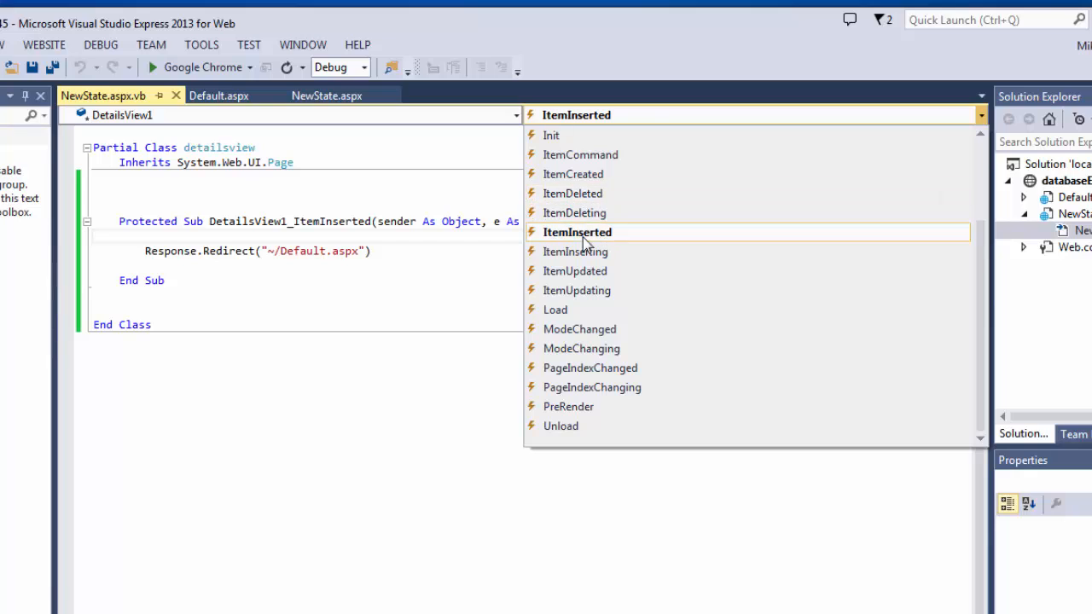
{"action": "mouse_move", "coordinate": [574, 270]}
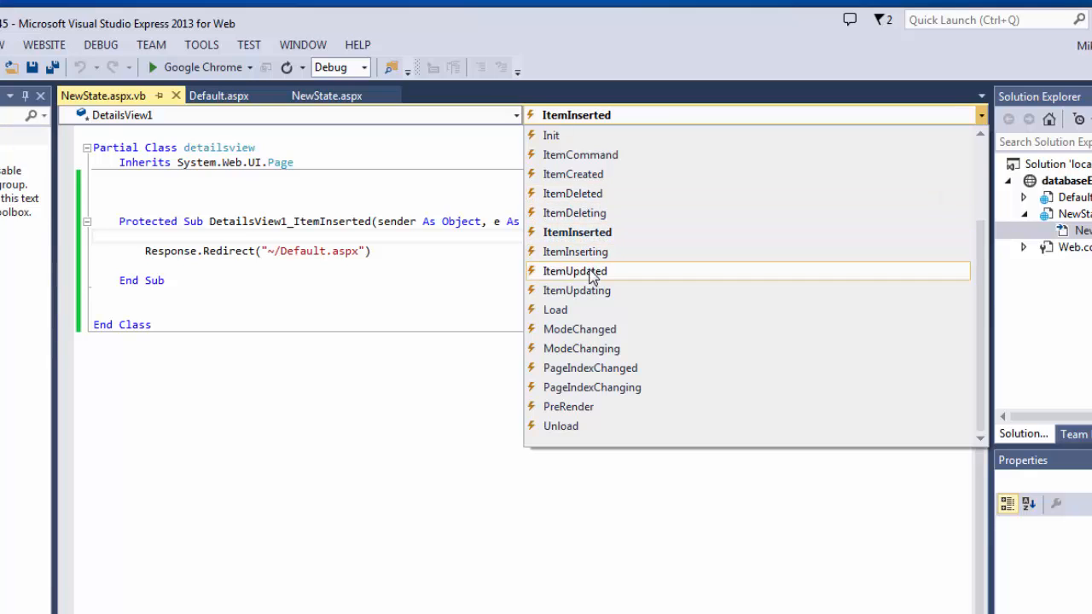
{"action": "mouse_move", "coordinate": [573, 211]}
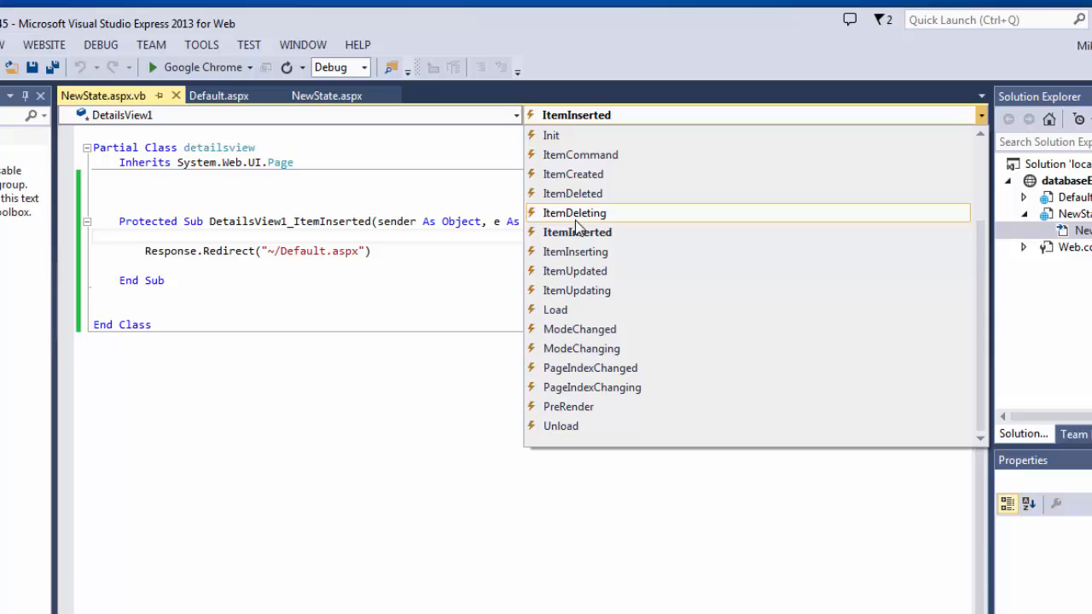
{"action": "mouse_move", "coordinate": [576, 232]}
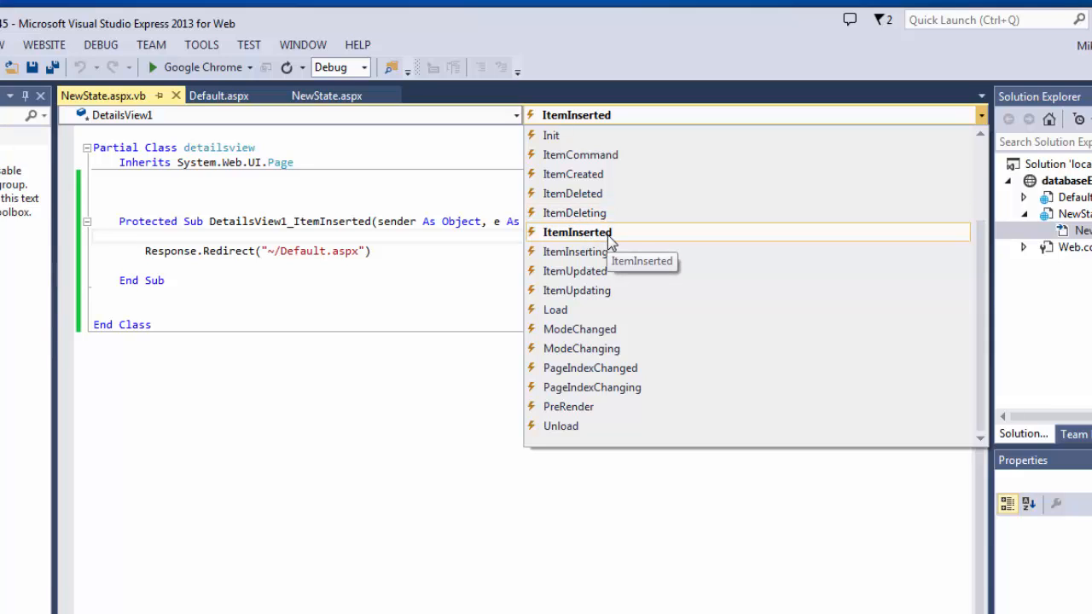
{"action": "mouse_move", "coordinate": [614, 239]}
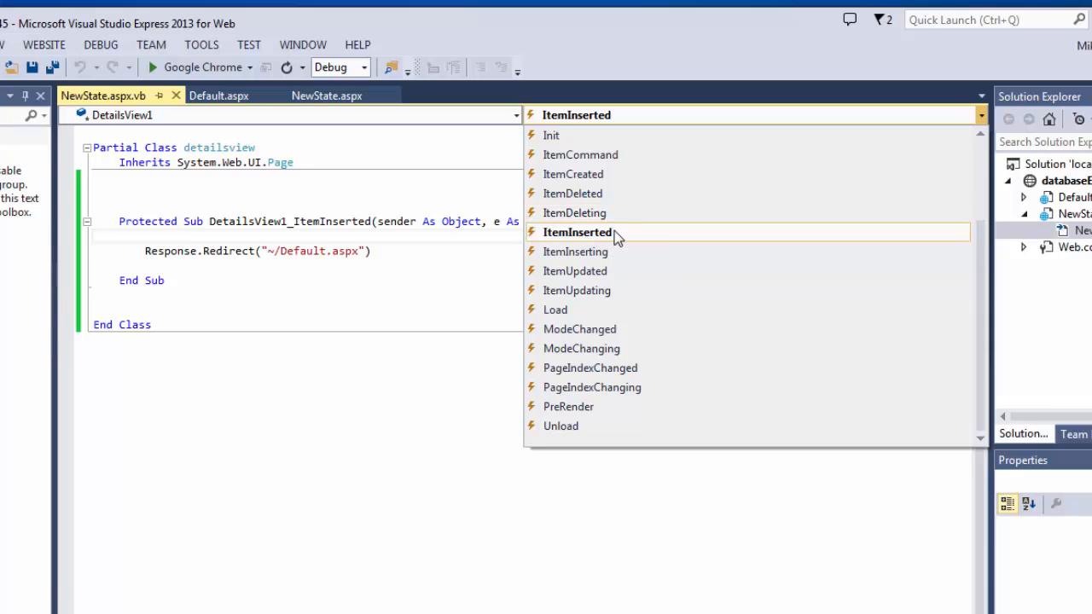
{"action": "mouse_move", "coordinate": [577, 251]}
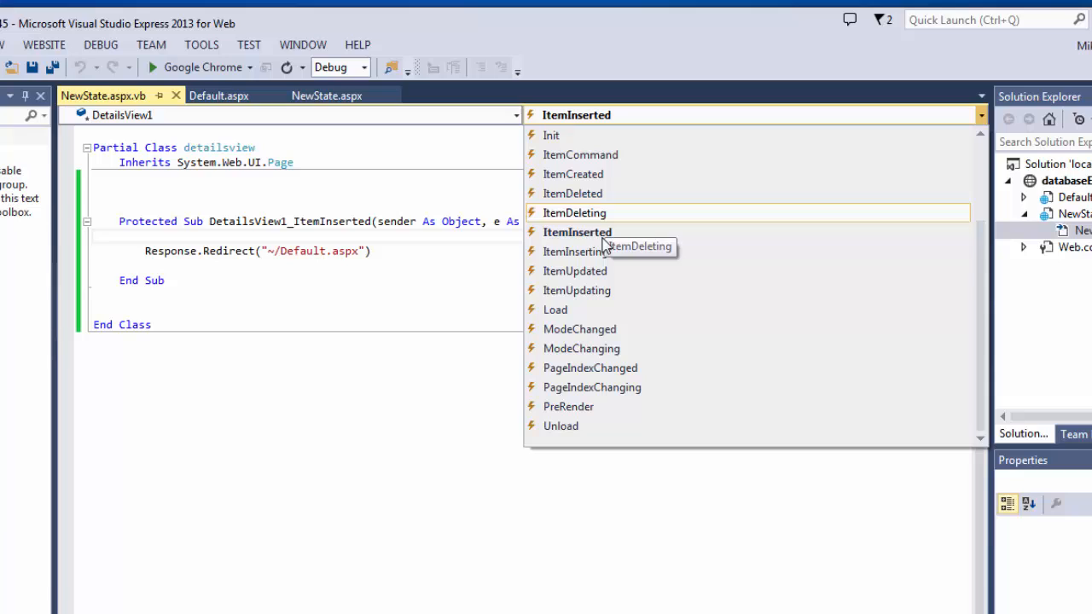
{"action": "mouse_move", "coordinate": [580, 251]}
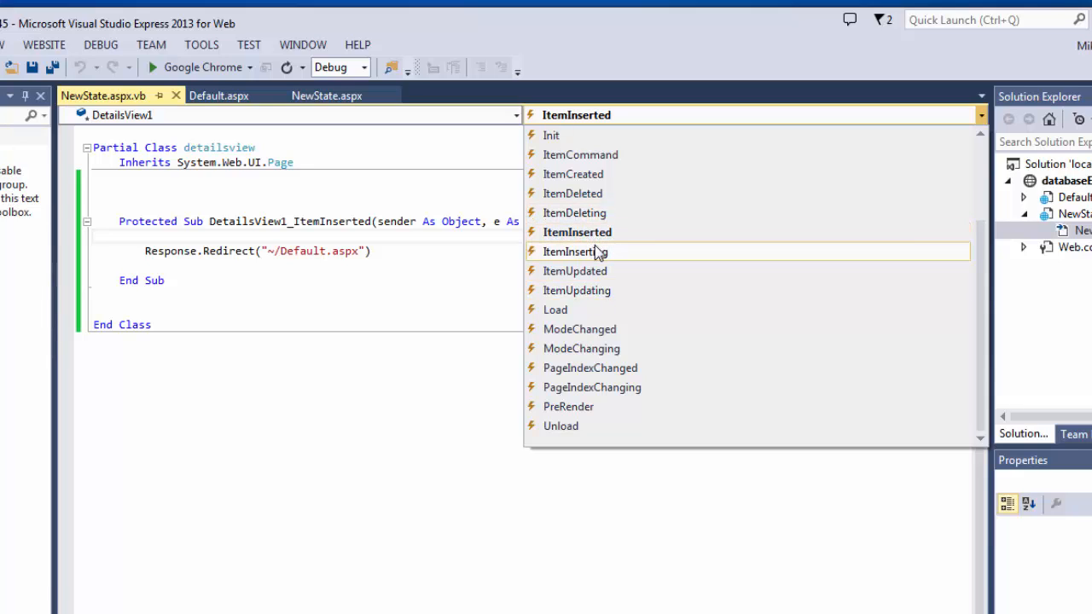
{"action": "mouse_move", "coordinate": [575, 251]}
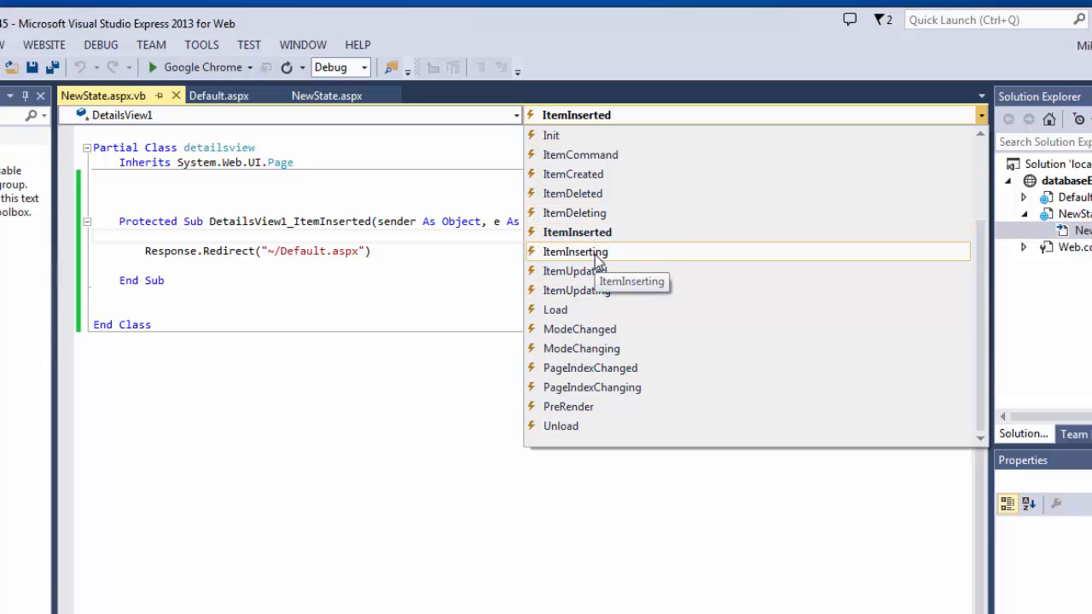
{"action": "mouse_move", "coordinate": [577, 232]}
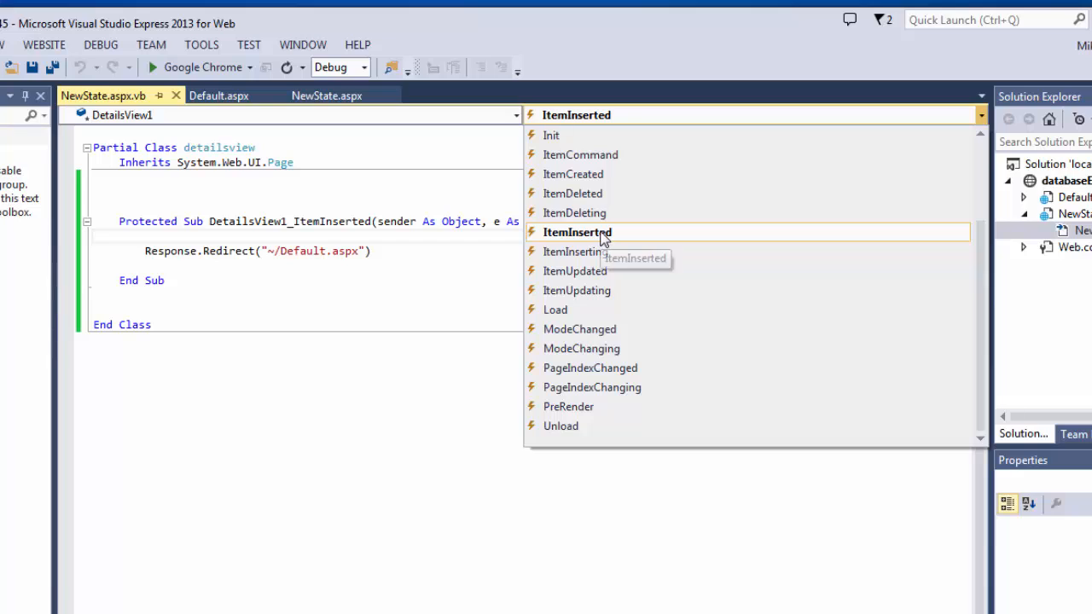
{"action": "mouse_move", "coordinate": [361, 338]}
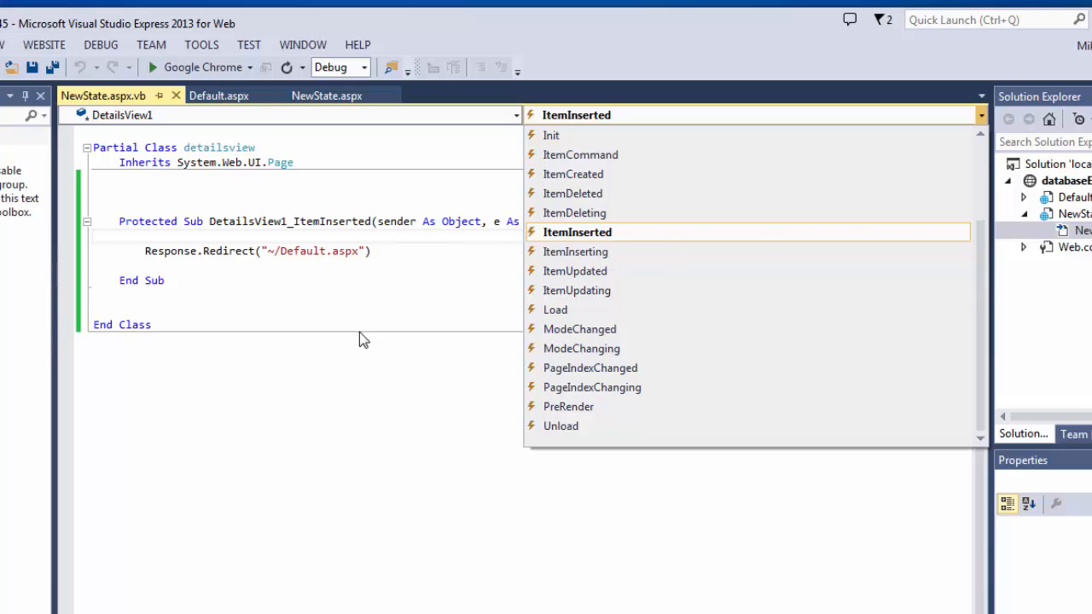